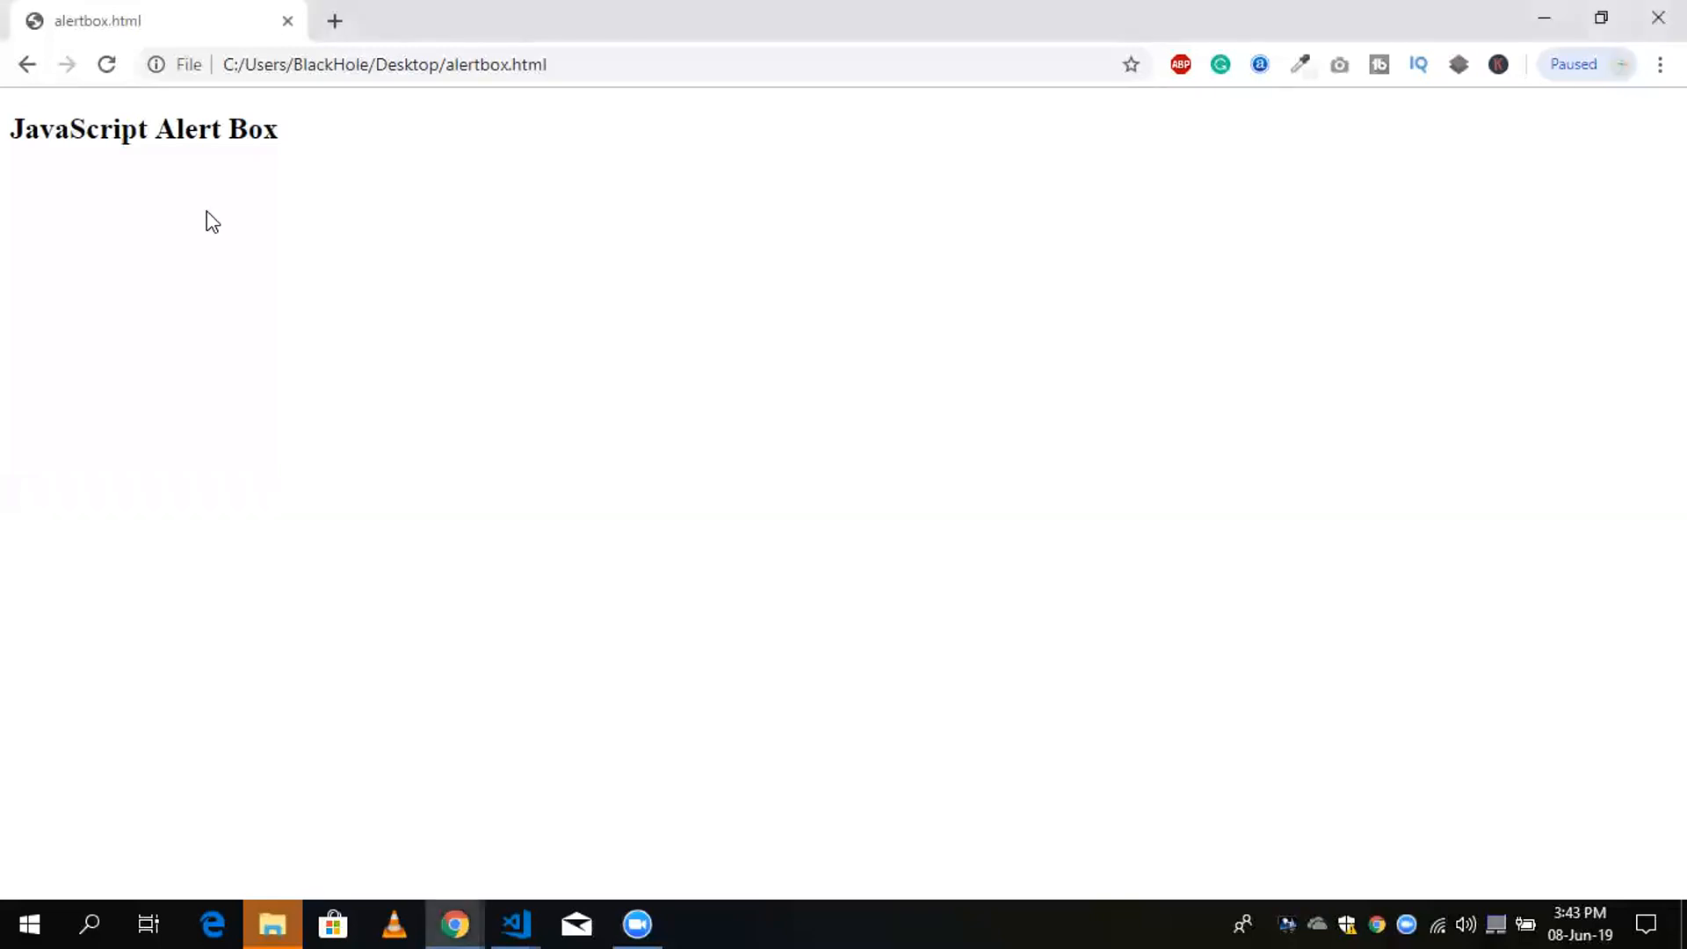
Step: Switch from the Chrome alertbox page to the alertbox.html source in Visual Studio Code
key(alt+tab)
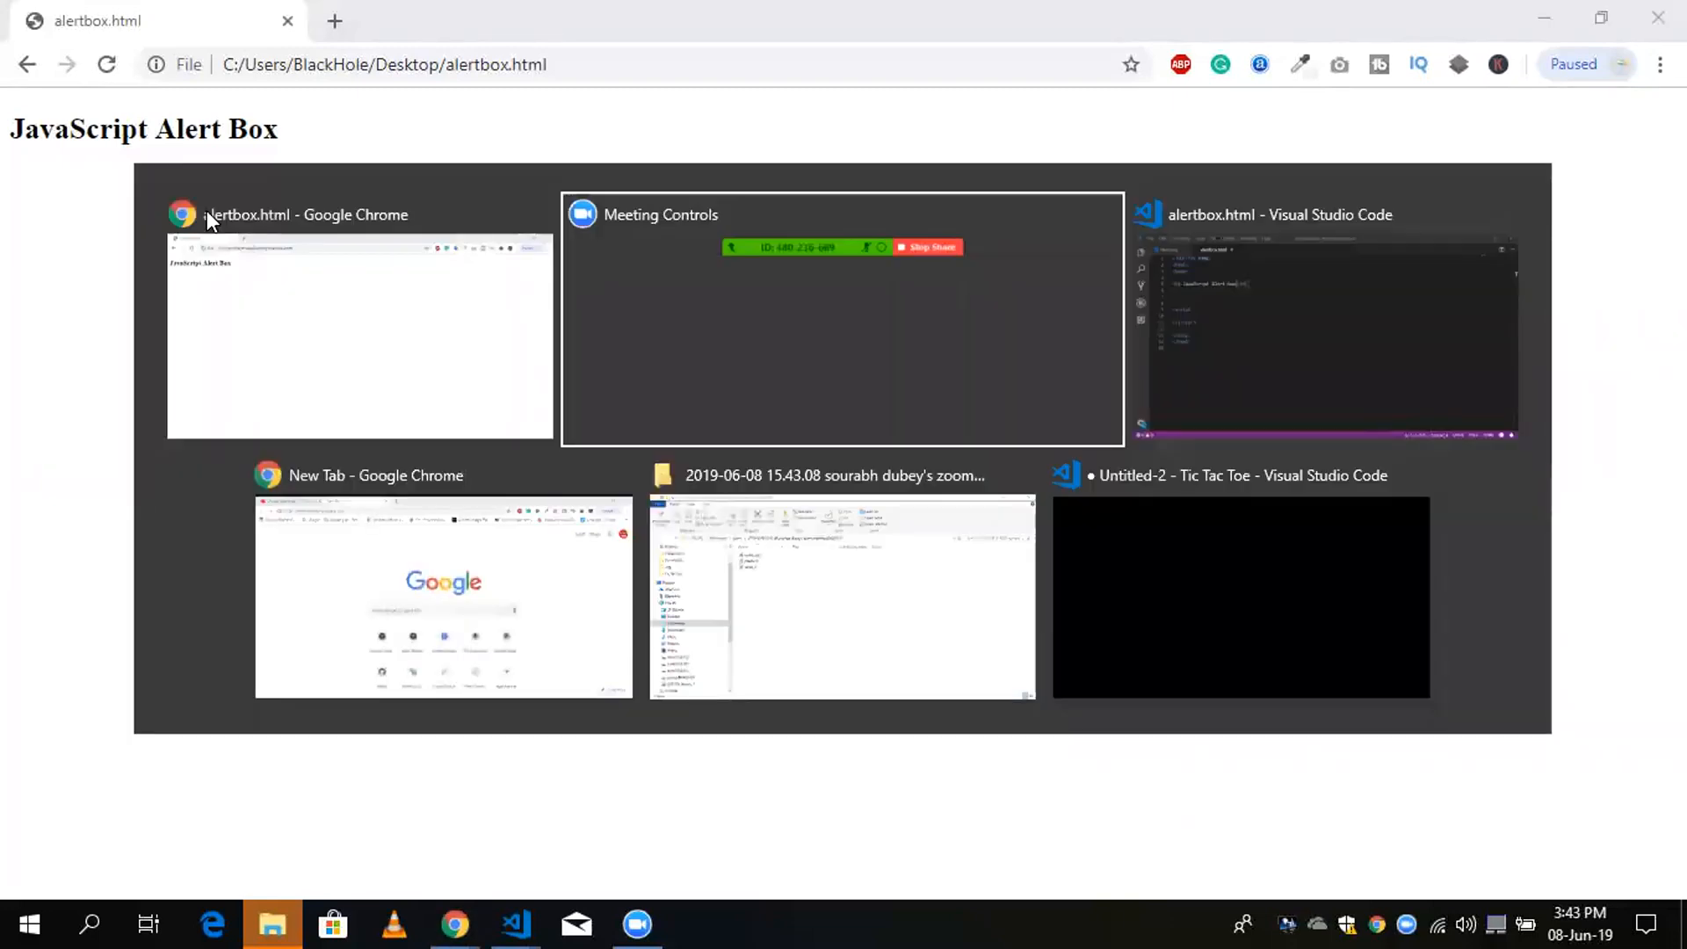
click(360, 324)
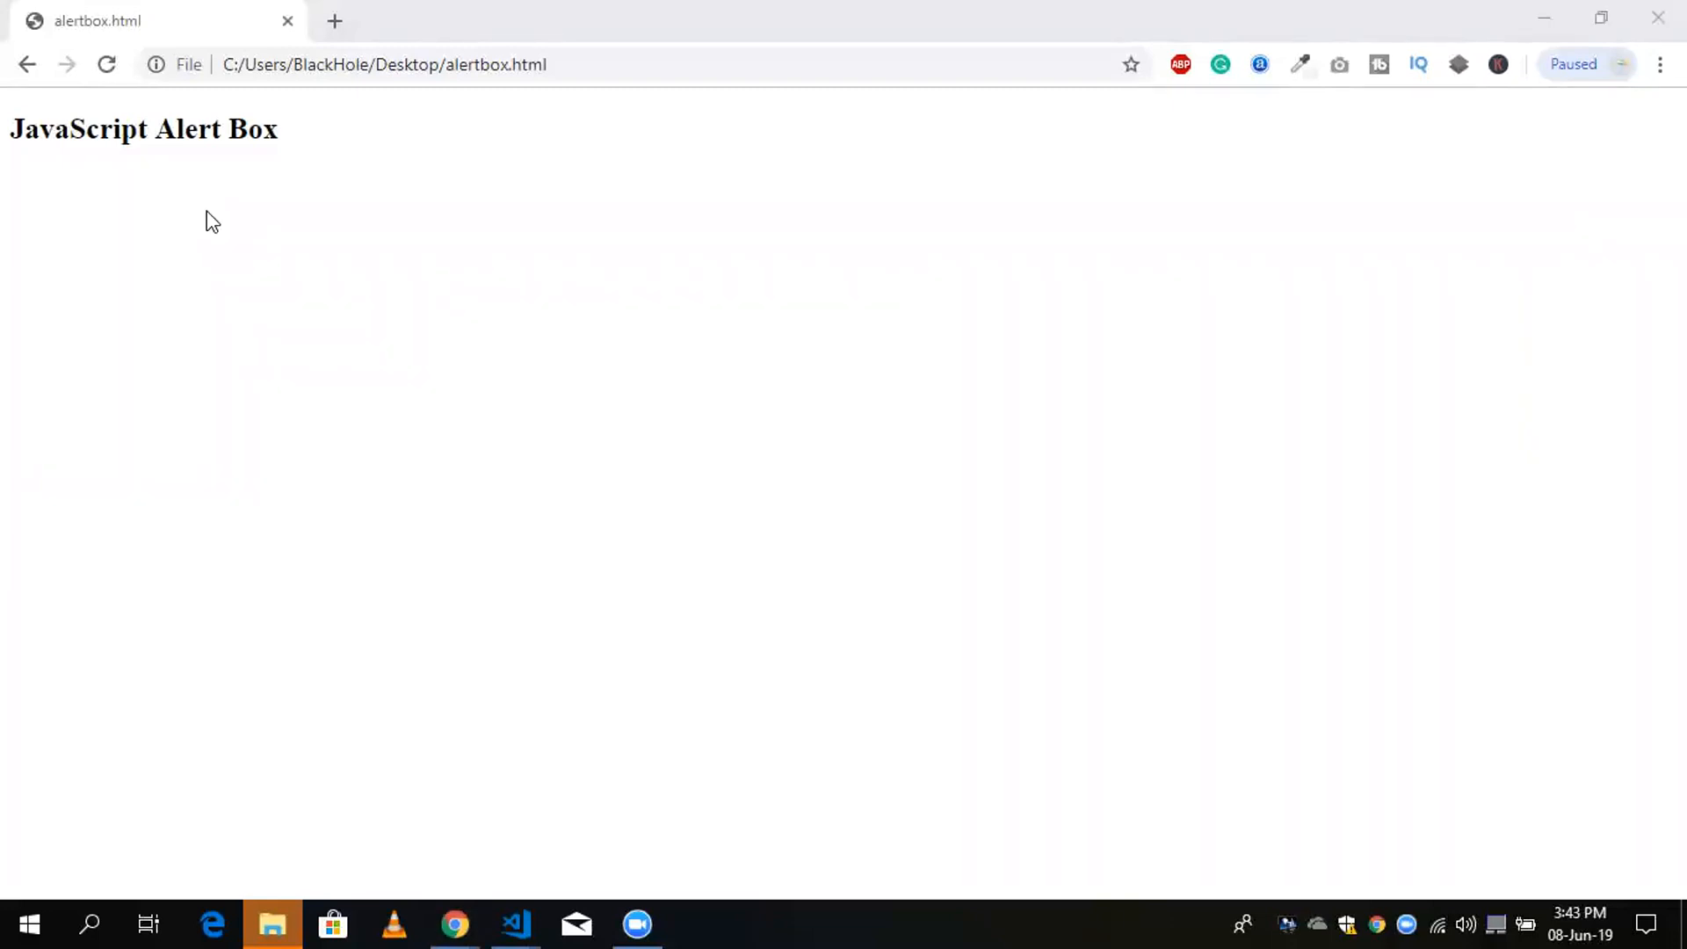
key(alt+tab)
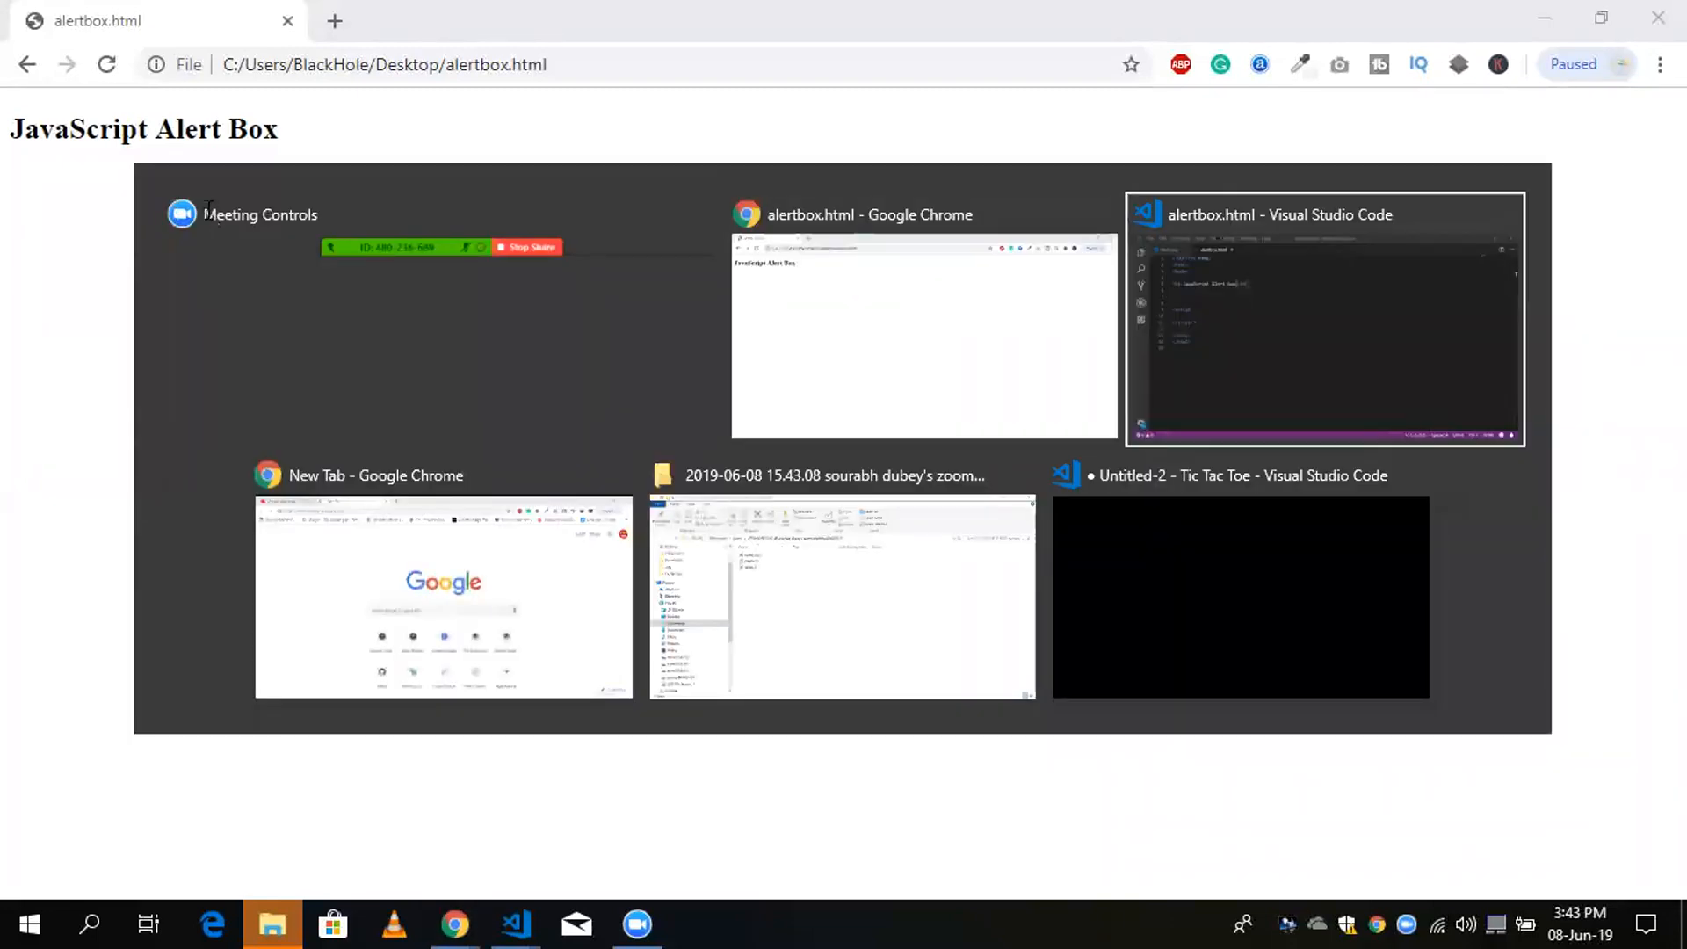
click(1325, 318)
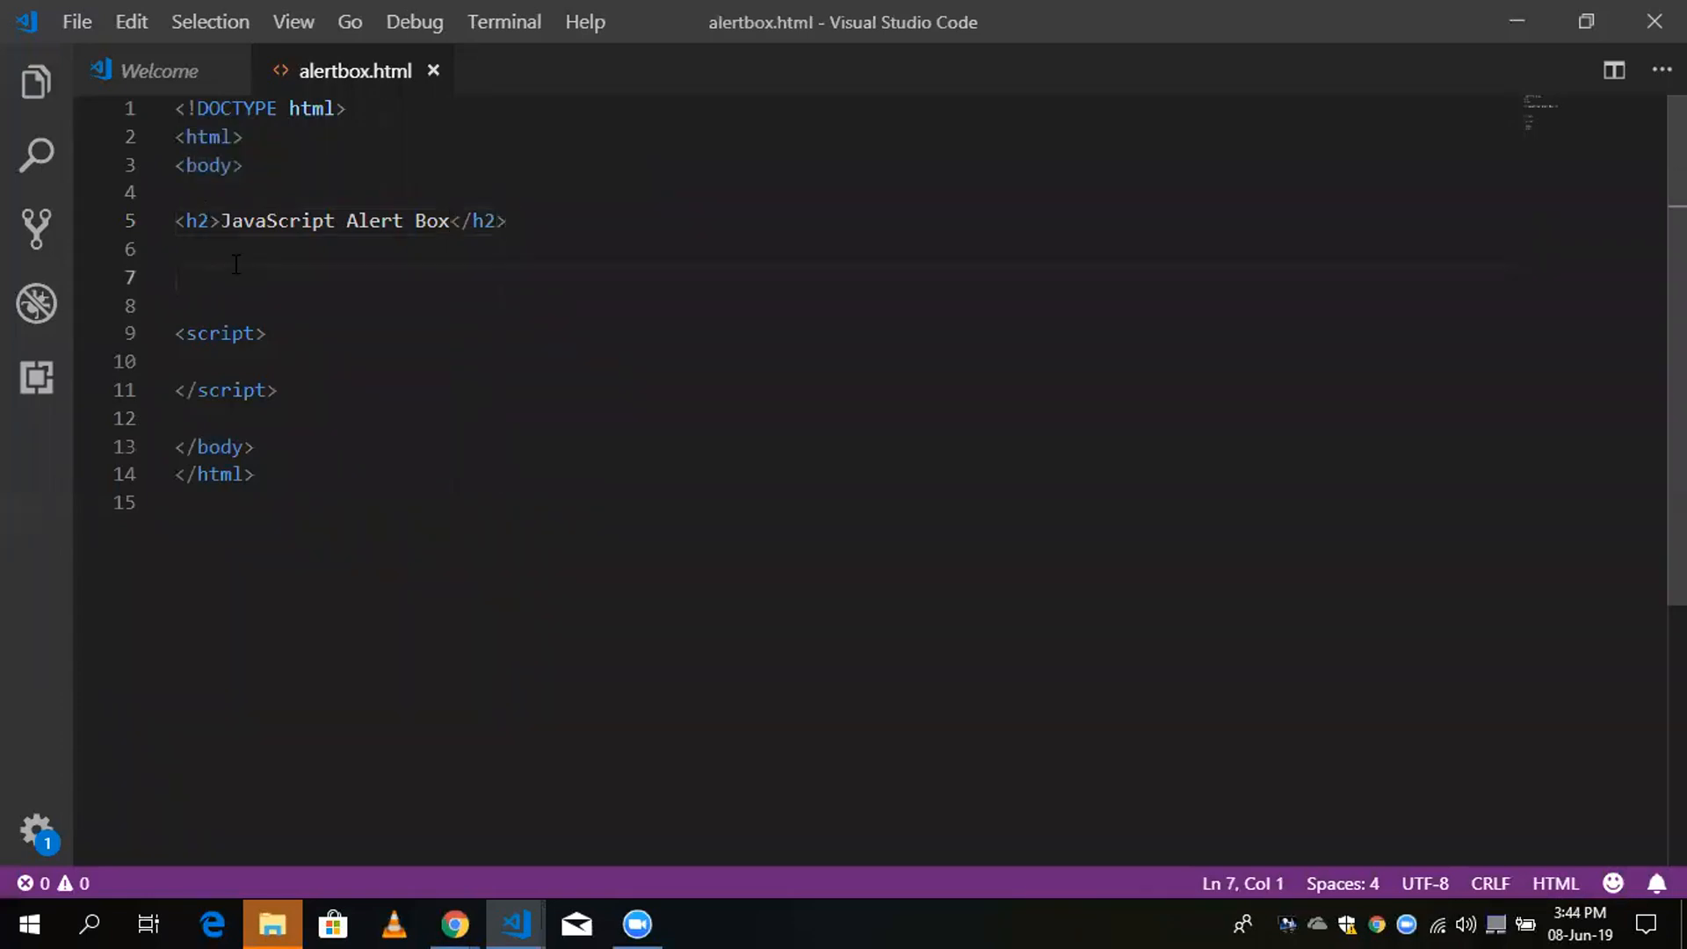
Step: Write <button onclick="myfunction()">Click Here</button> on line 7 below the heading
text(<)
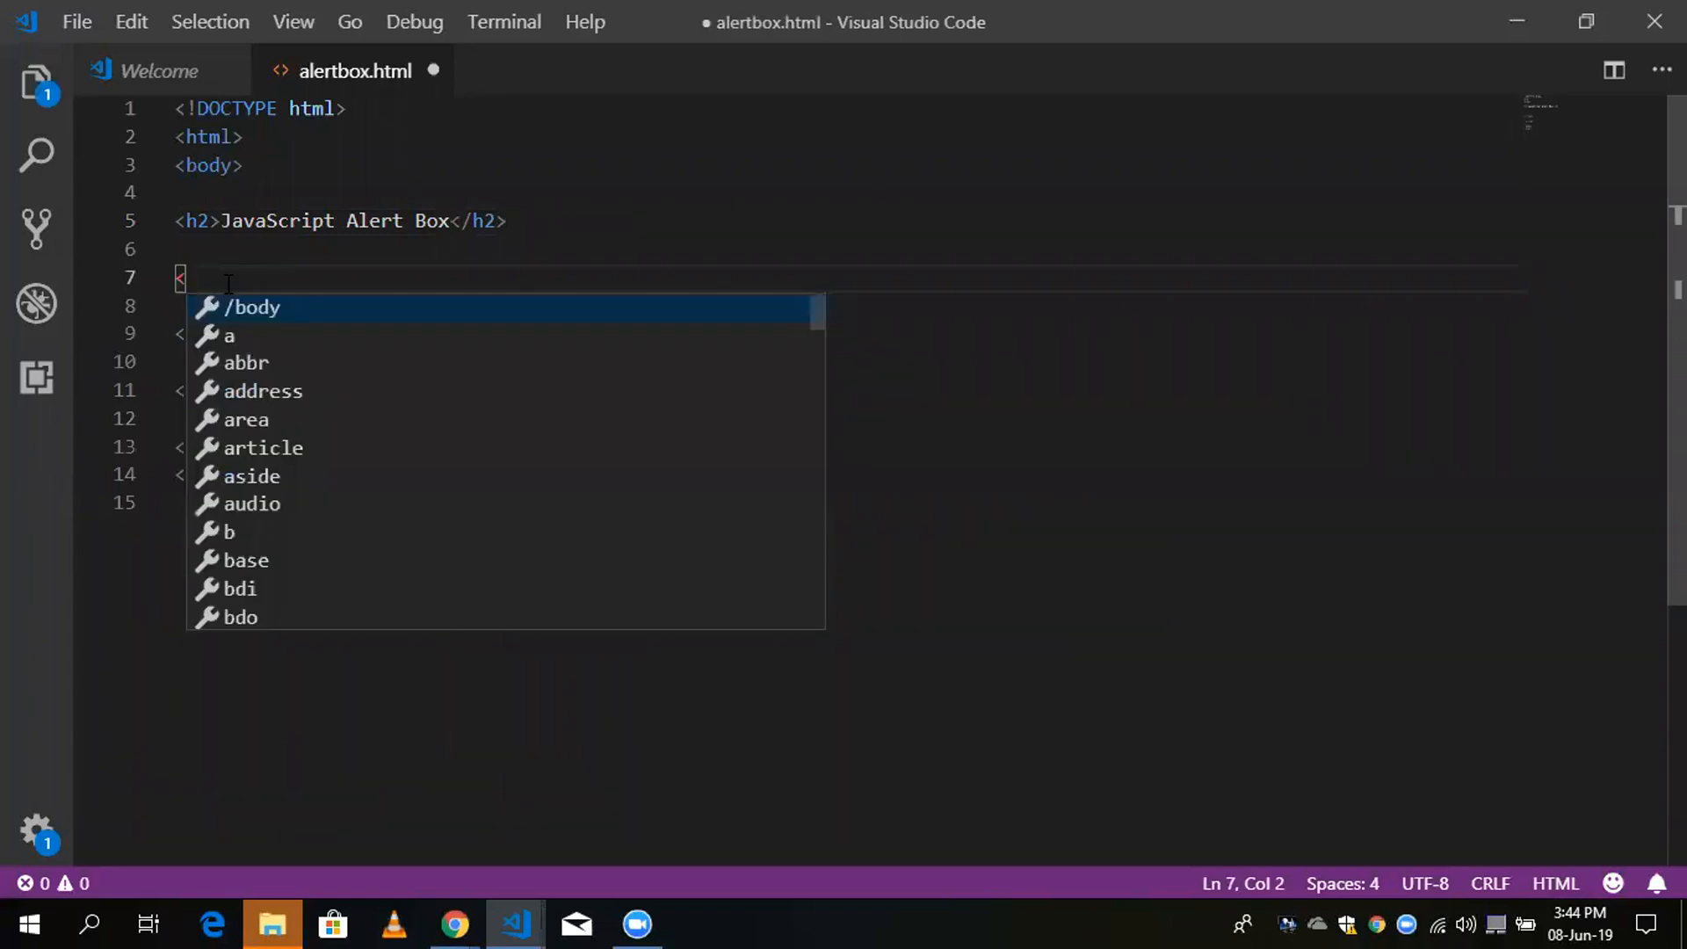
text(button)
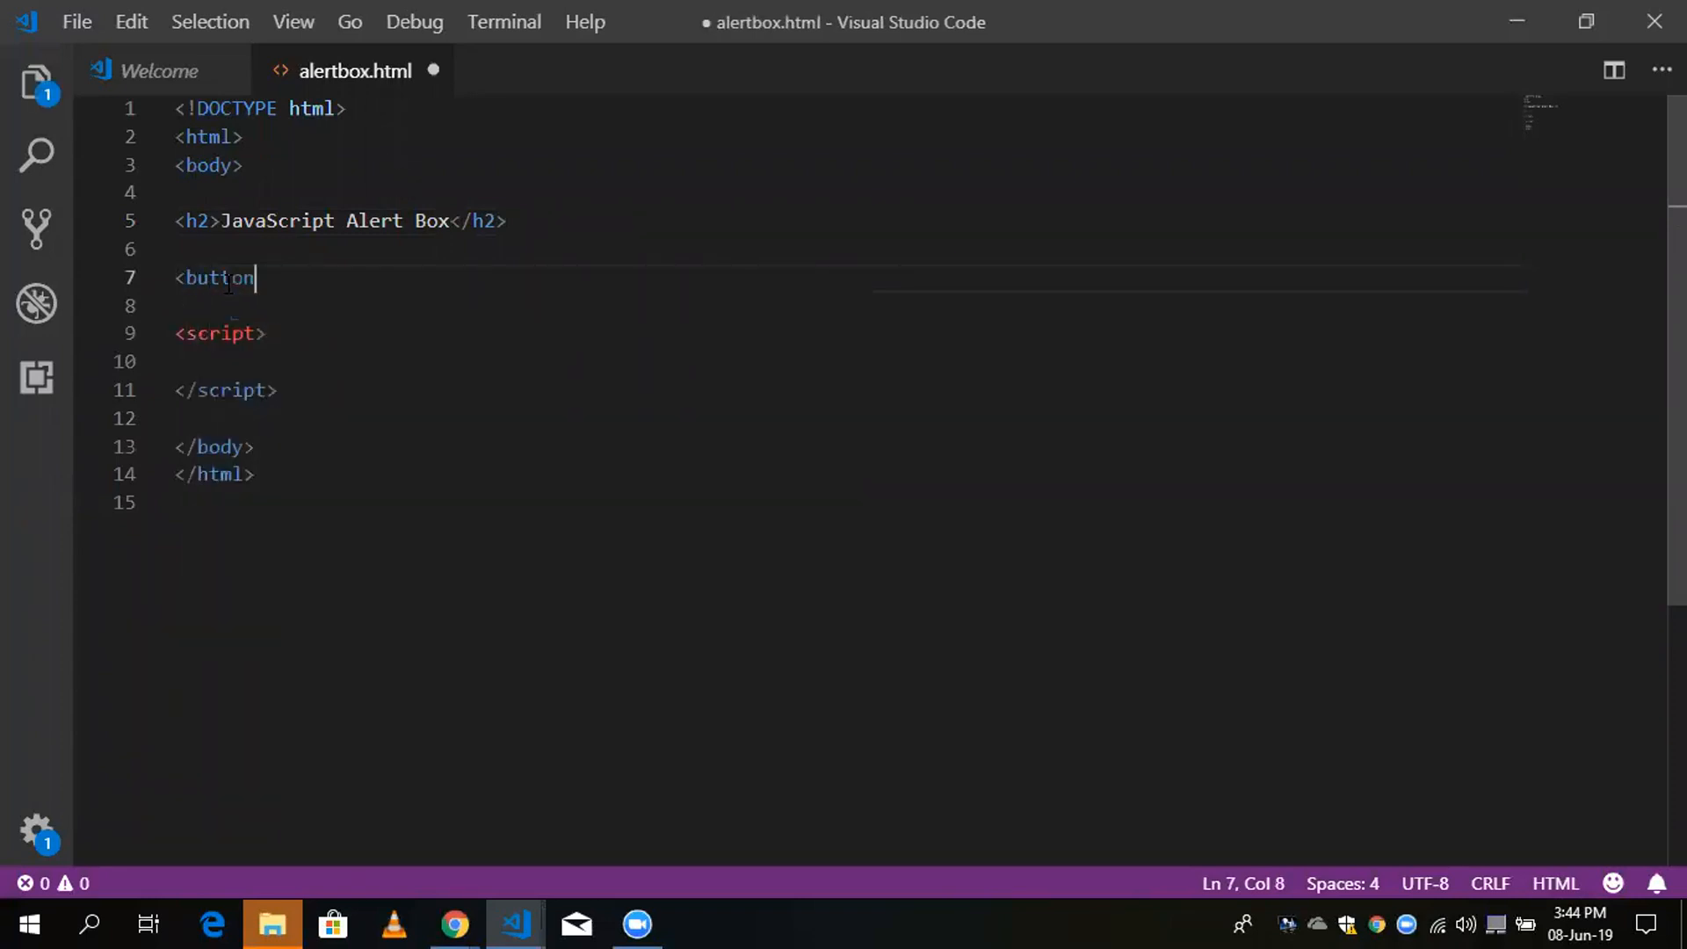
text(></button>)
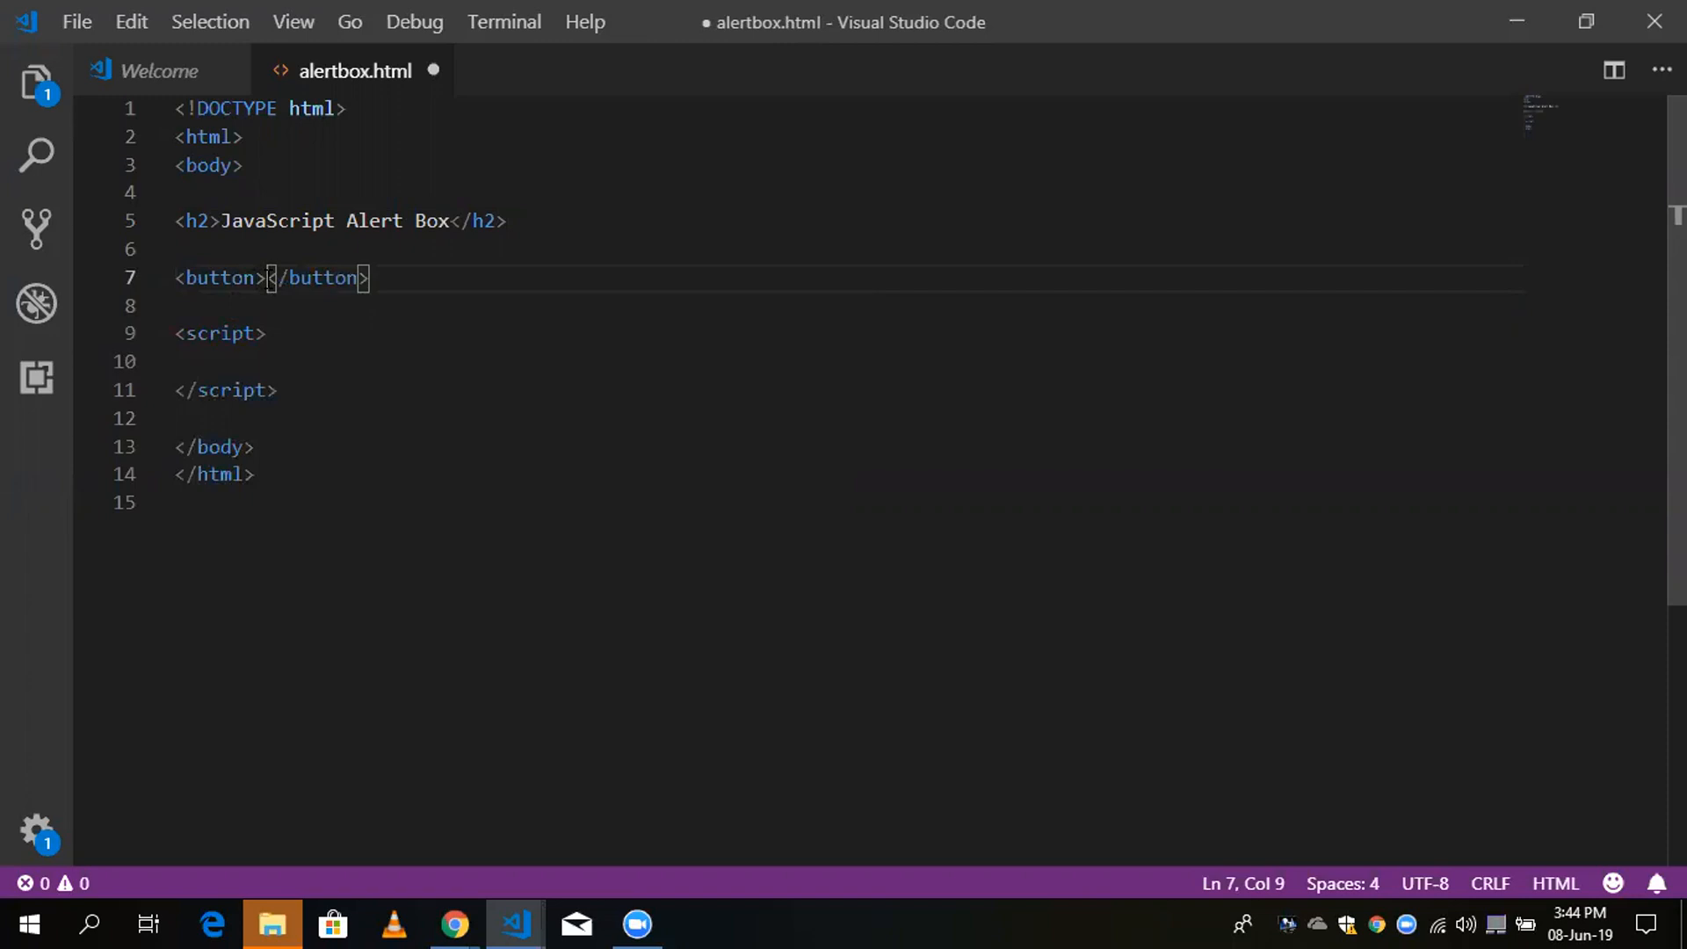
text(Click Here)
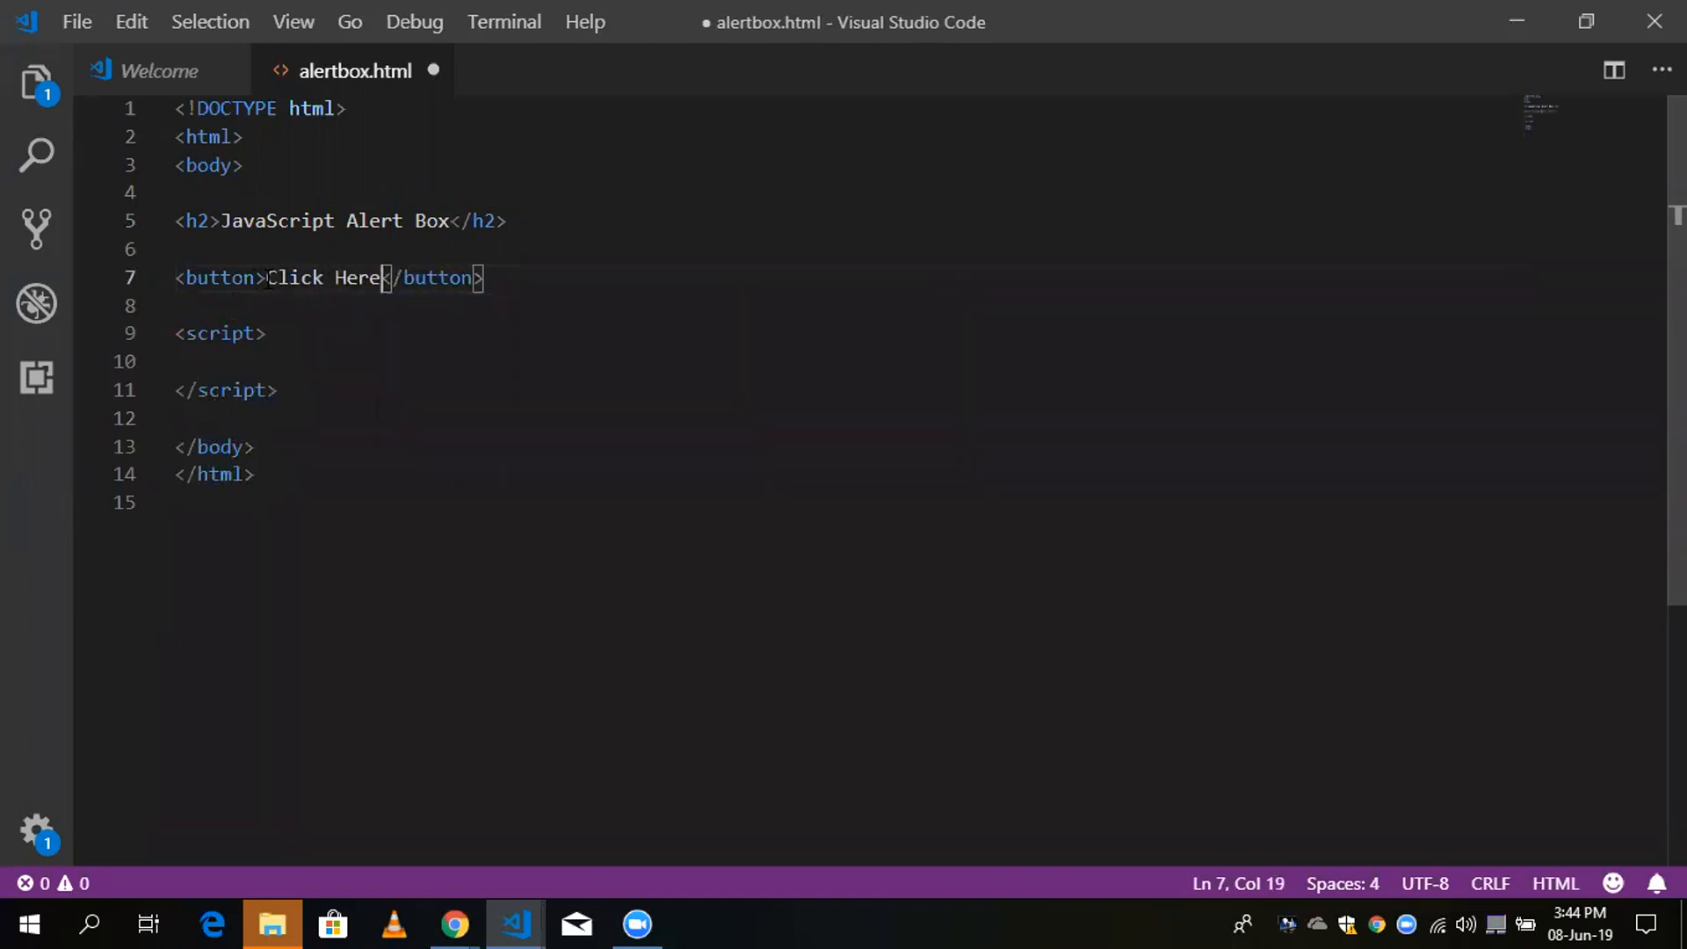
text(o)
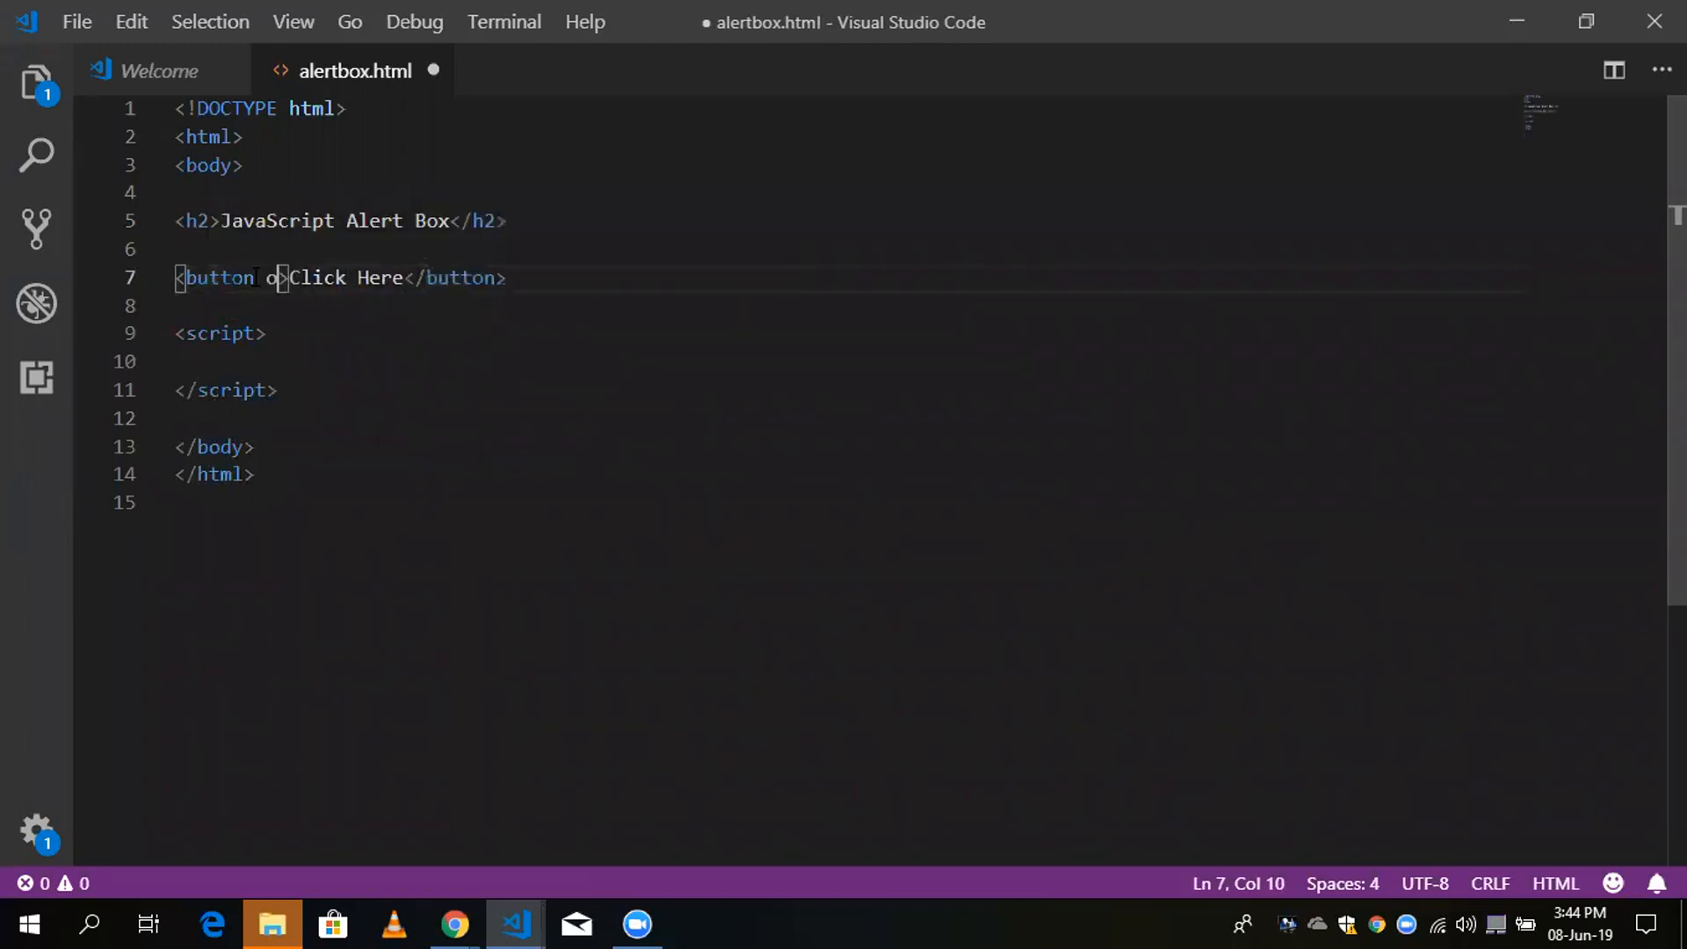
text(click=")
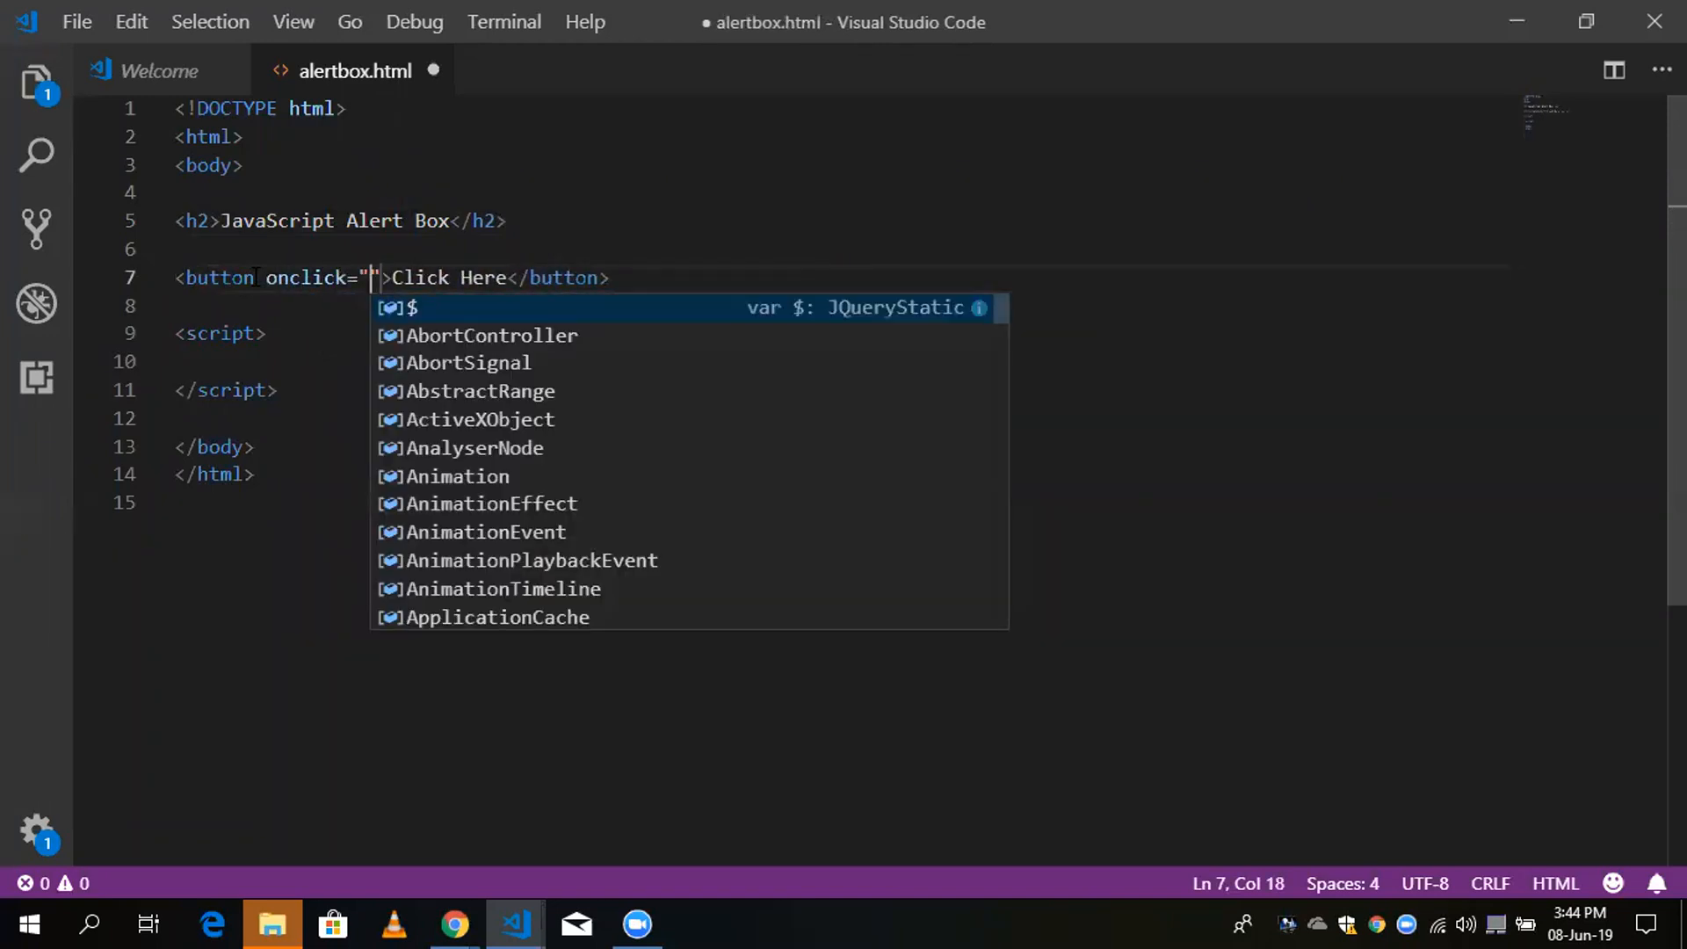
text(m)
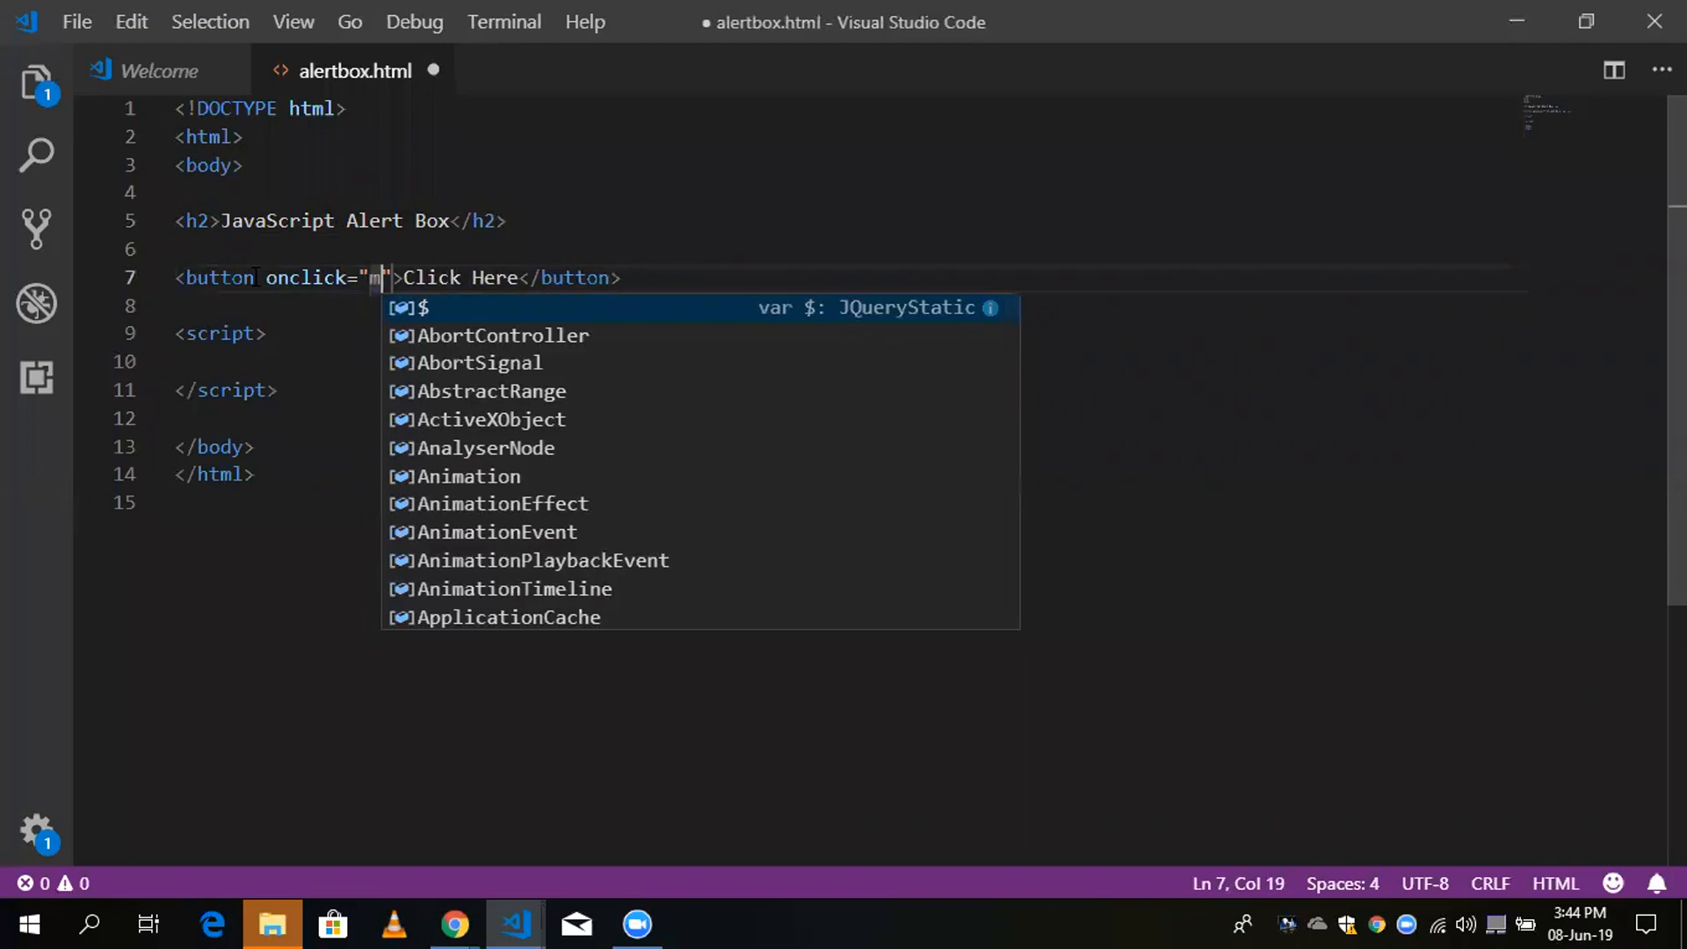
text(yfunction)
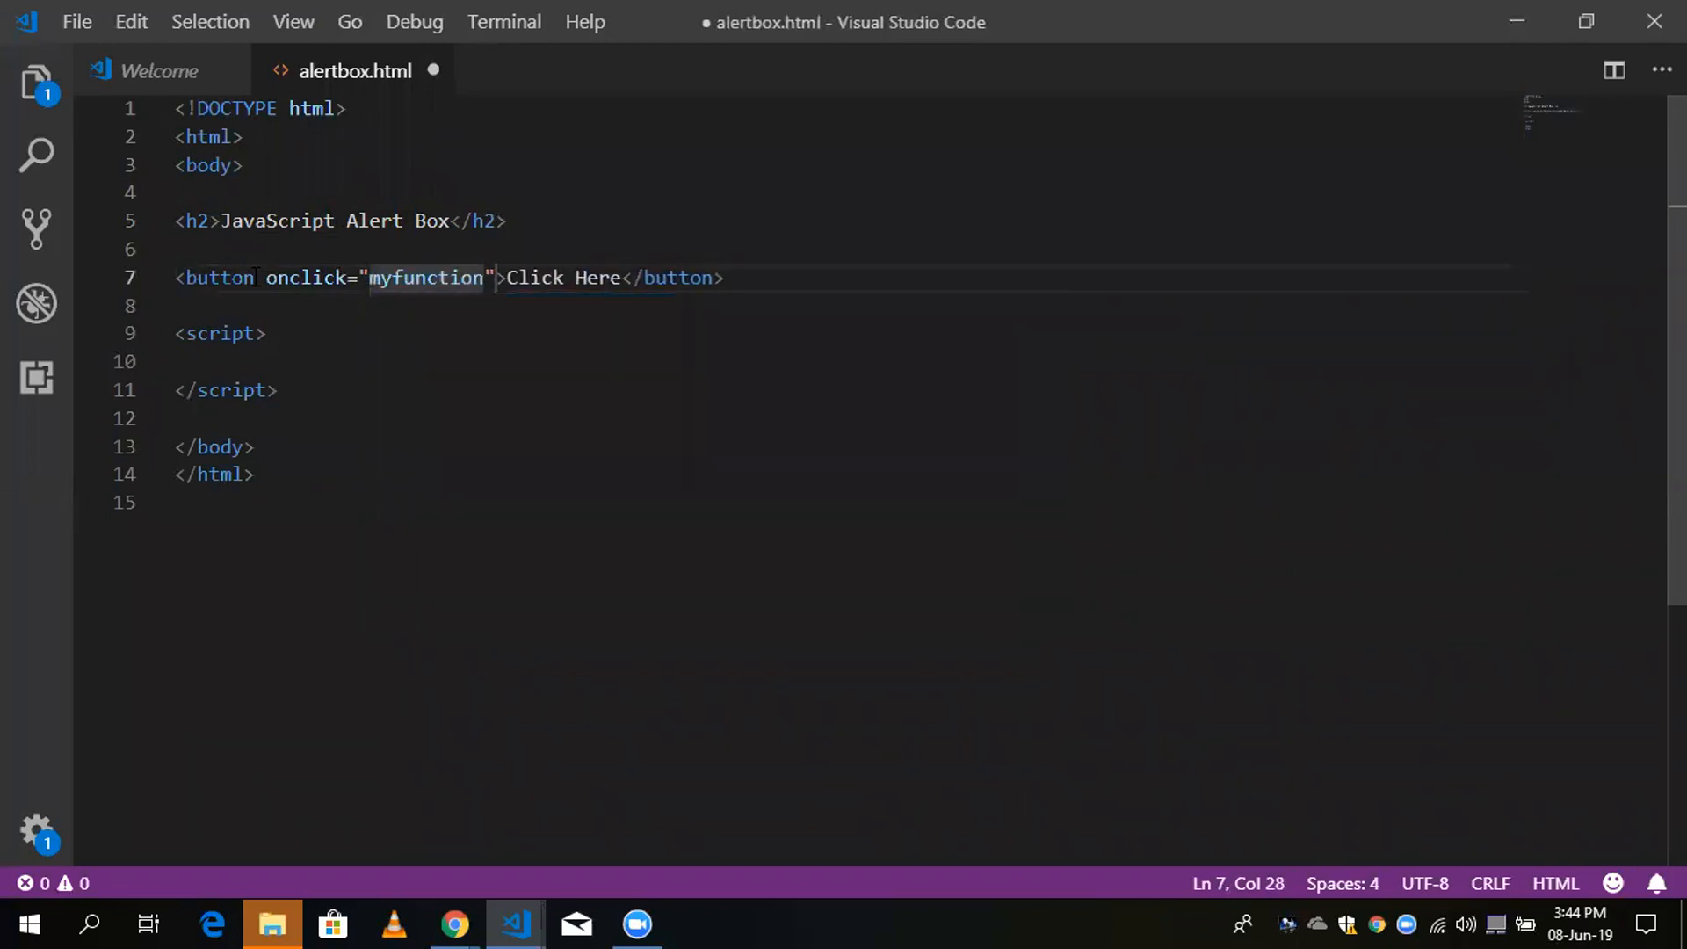
text(())
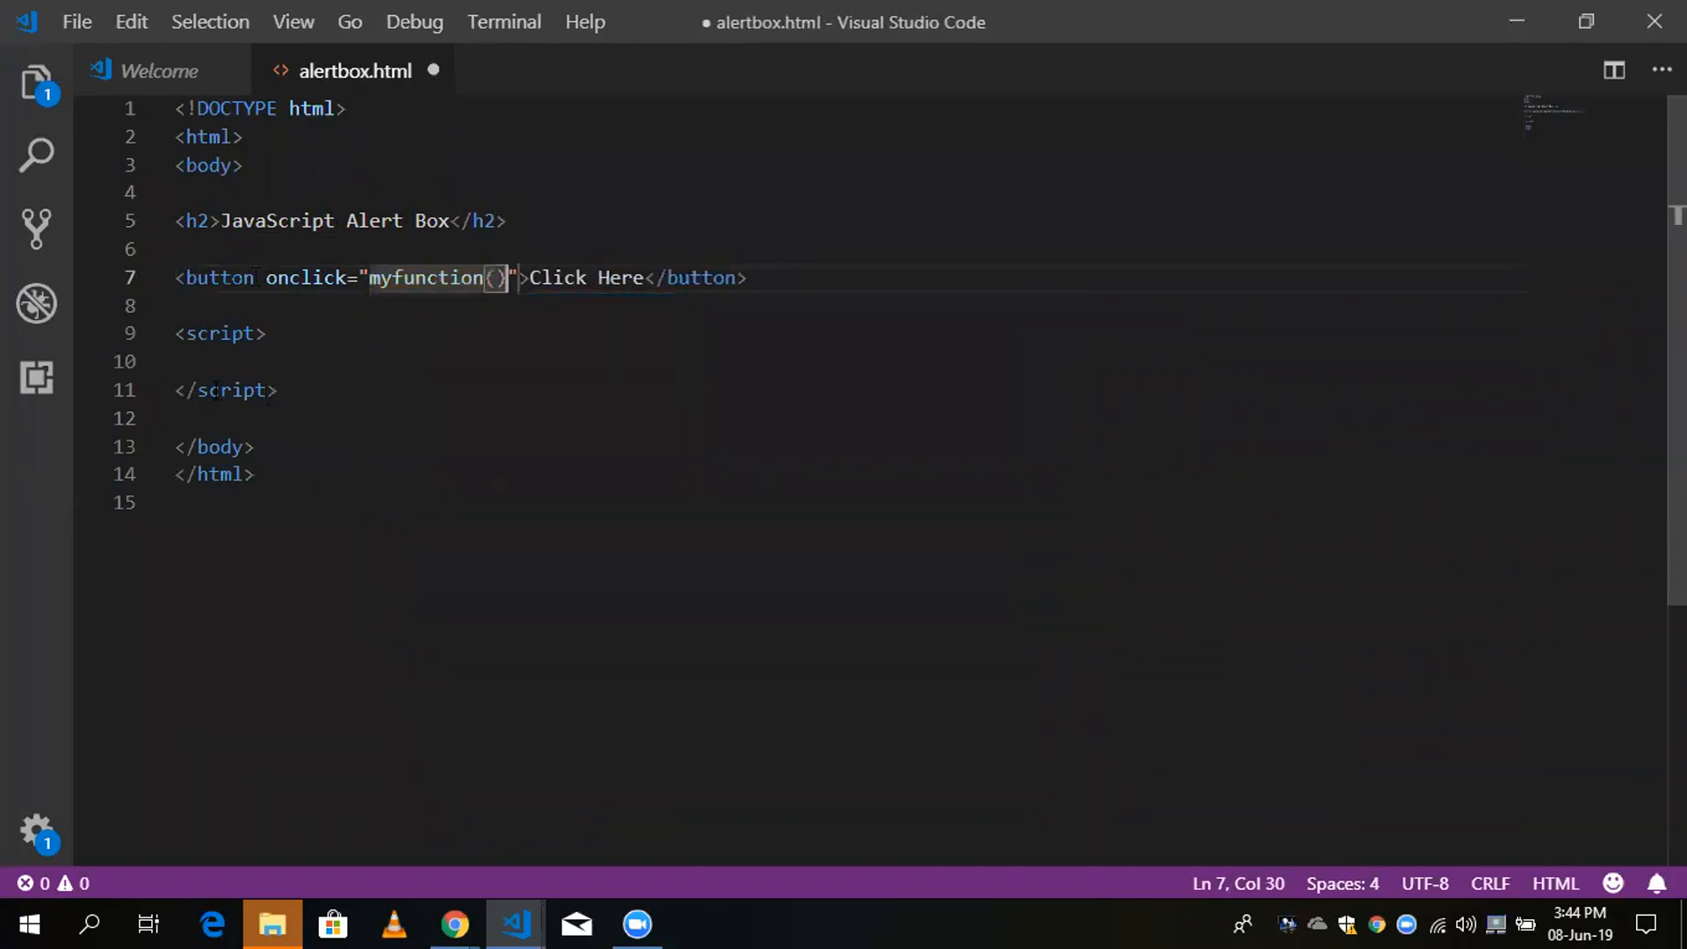
click(214, 362)
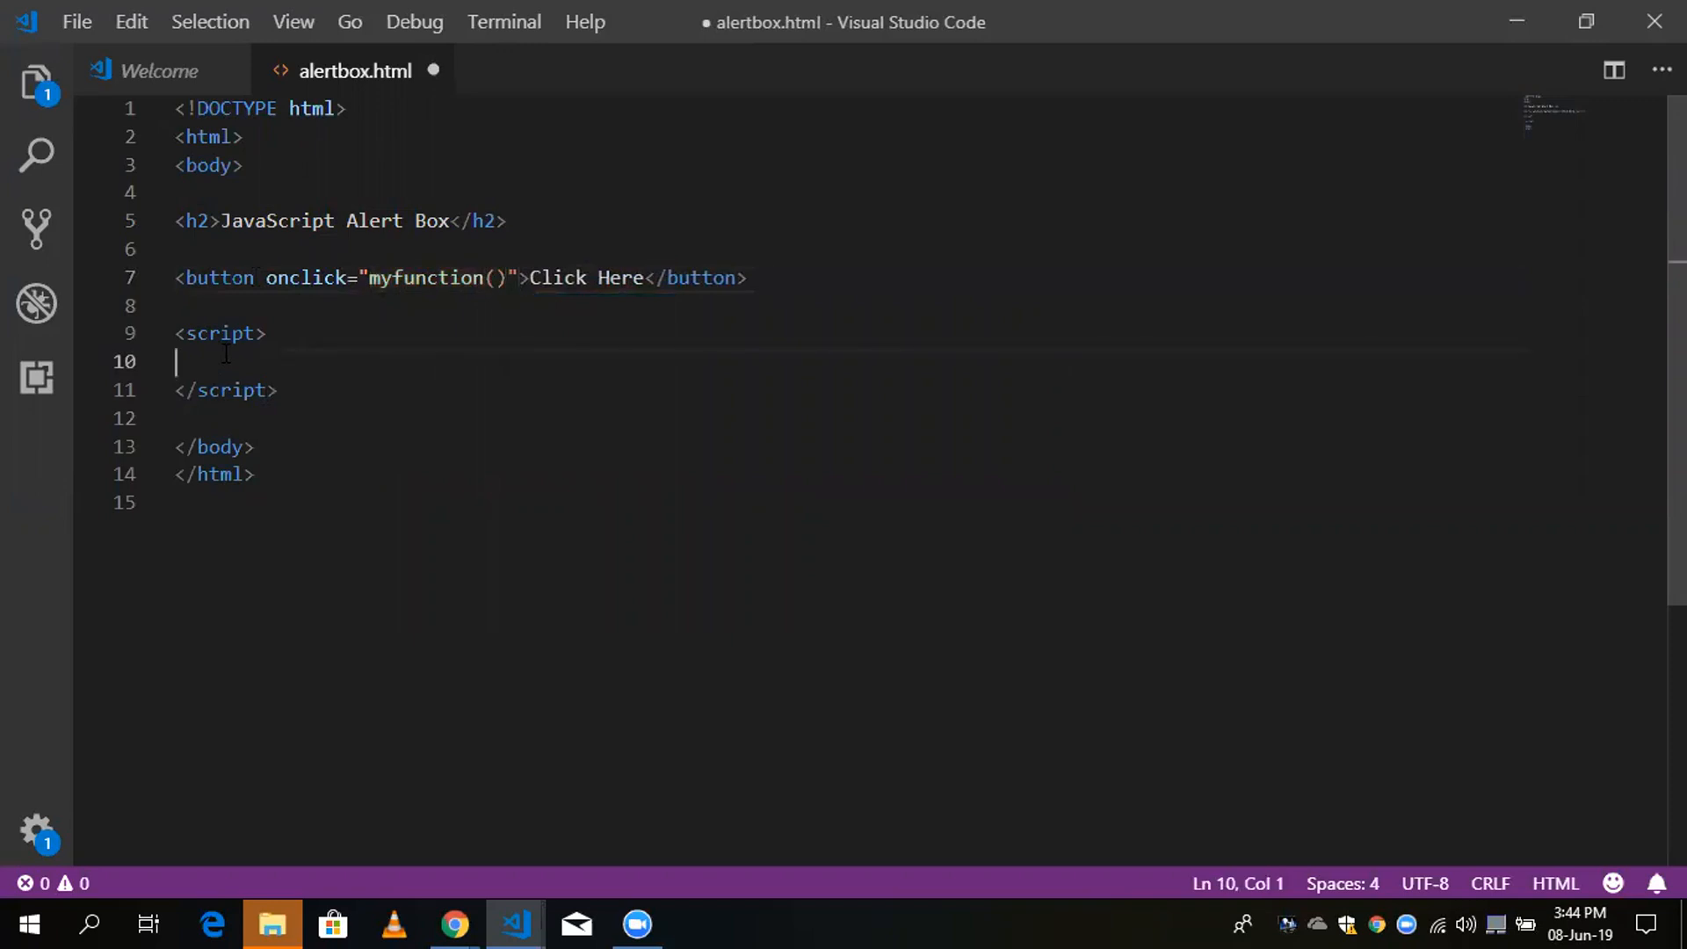
Step: Define function myfunction with alert("This is alert box "); inside the script block
text(function)
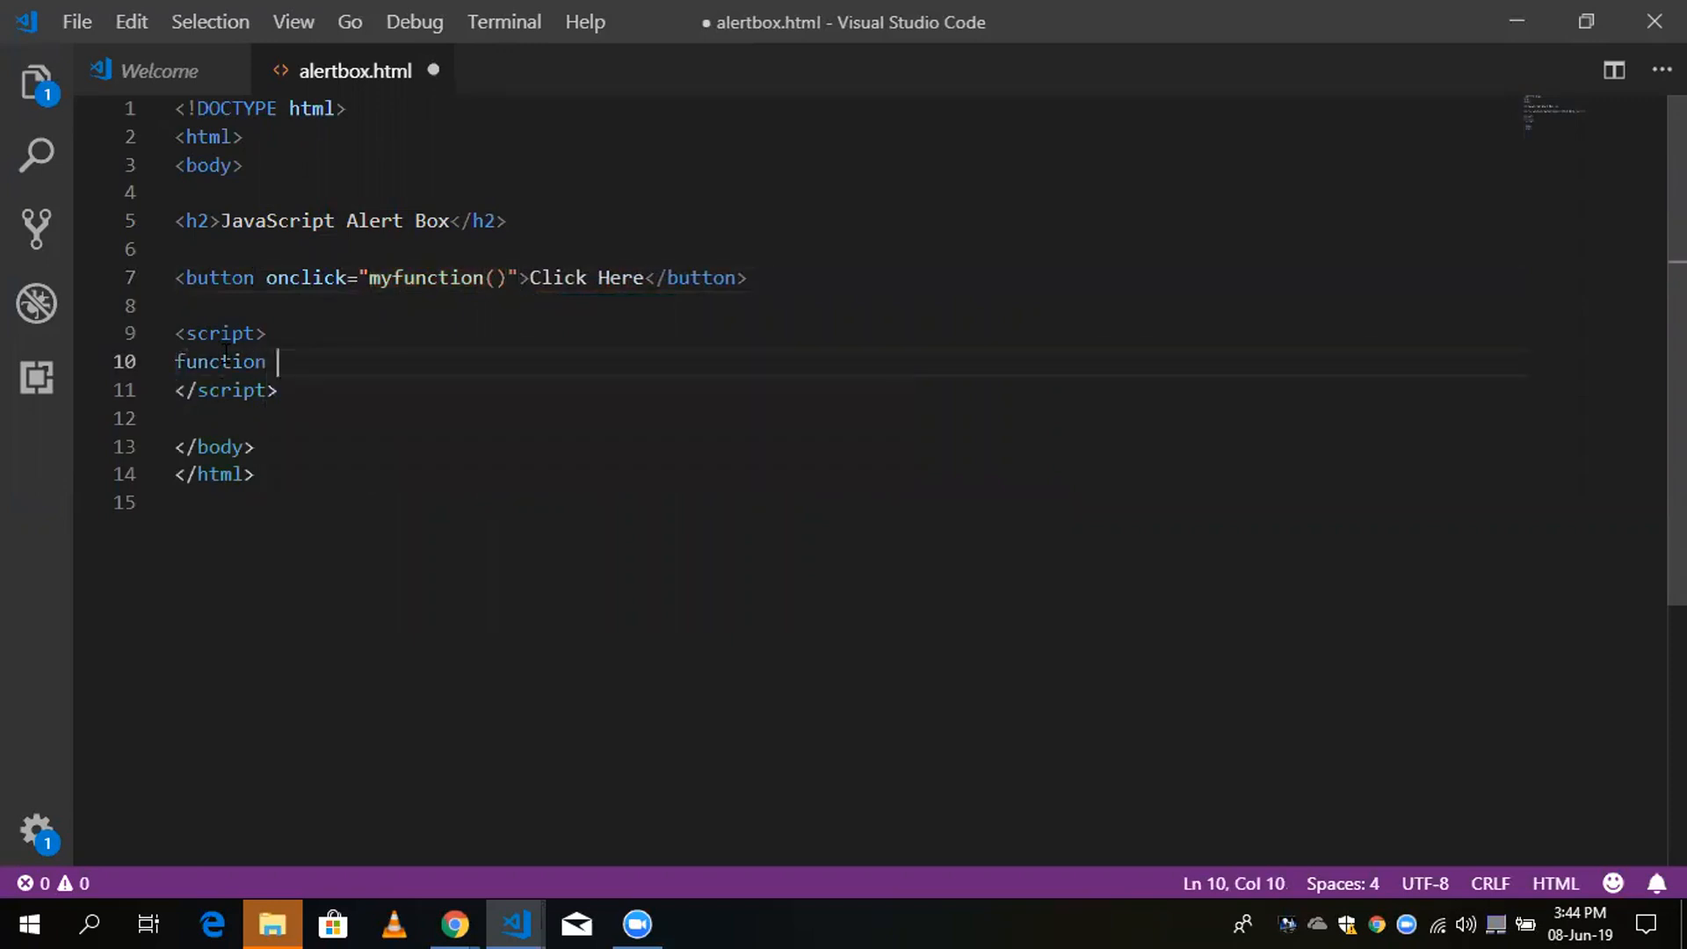
text(myfunction)
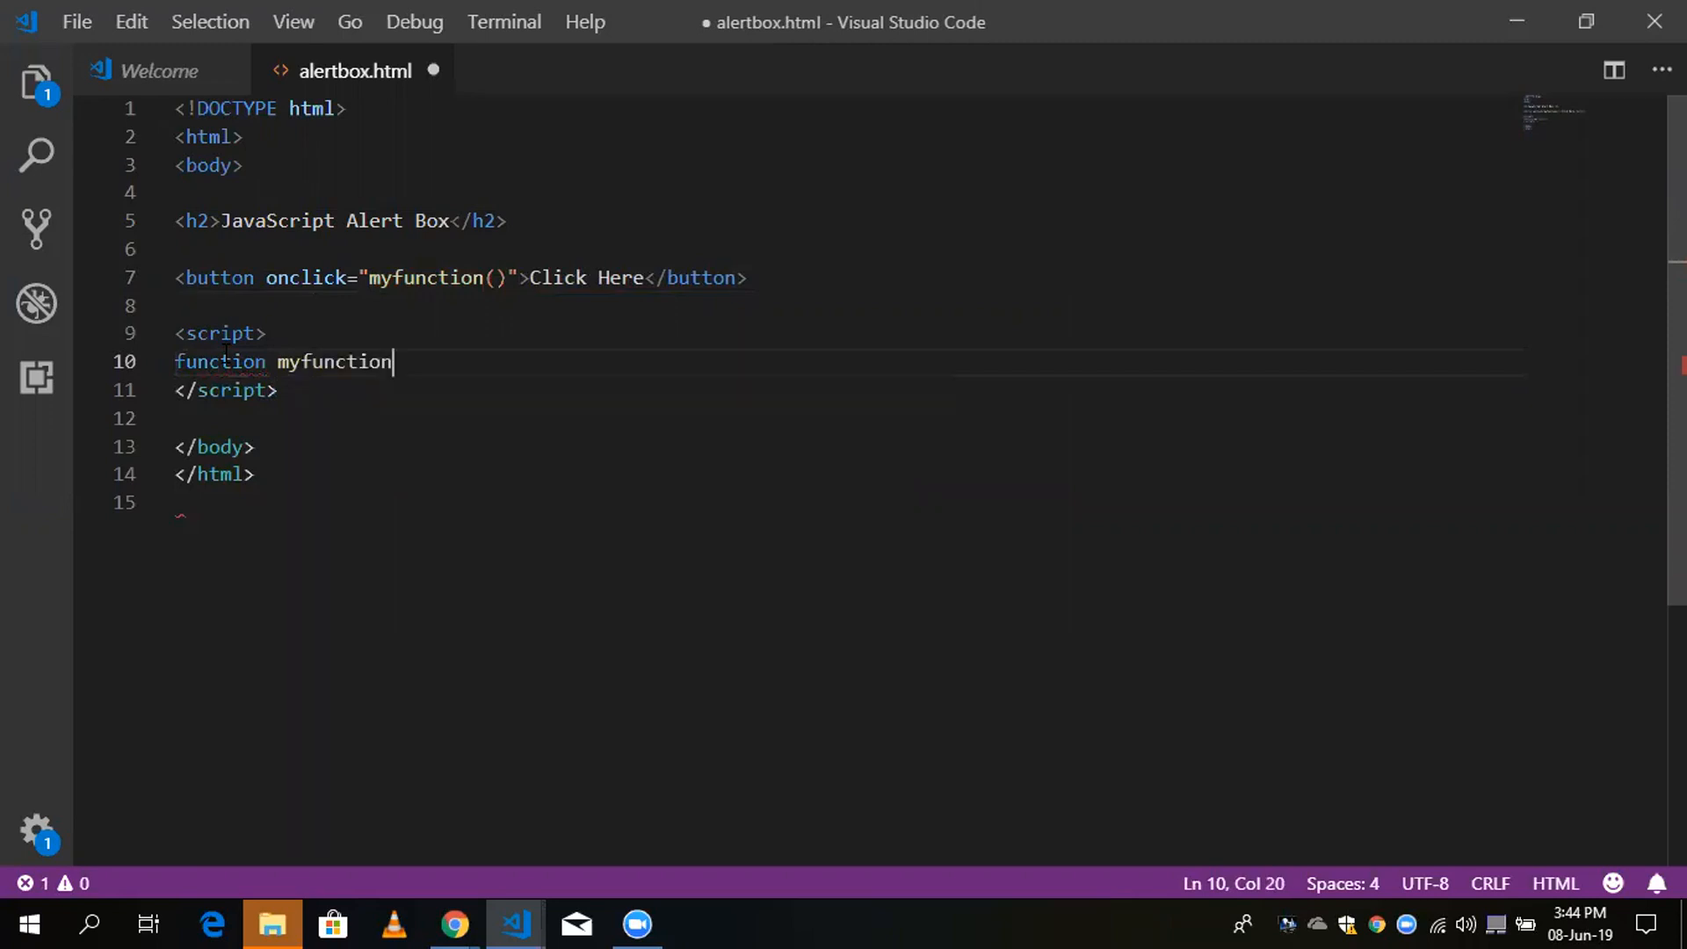
text({)
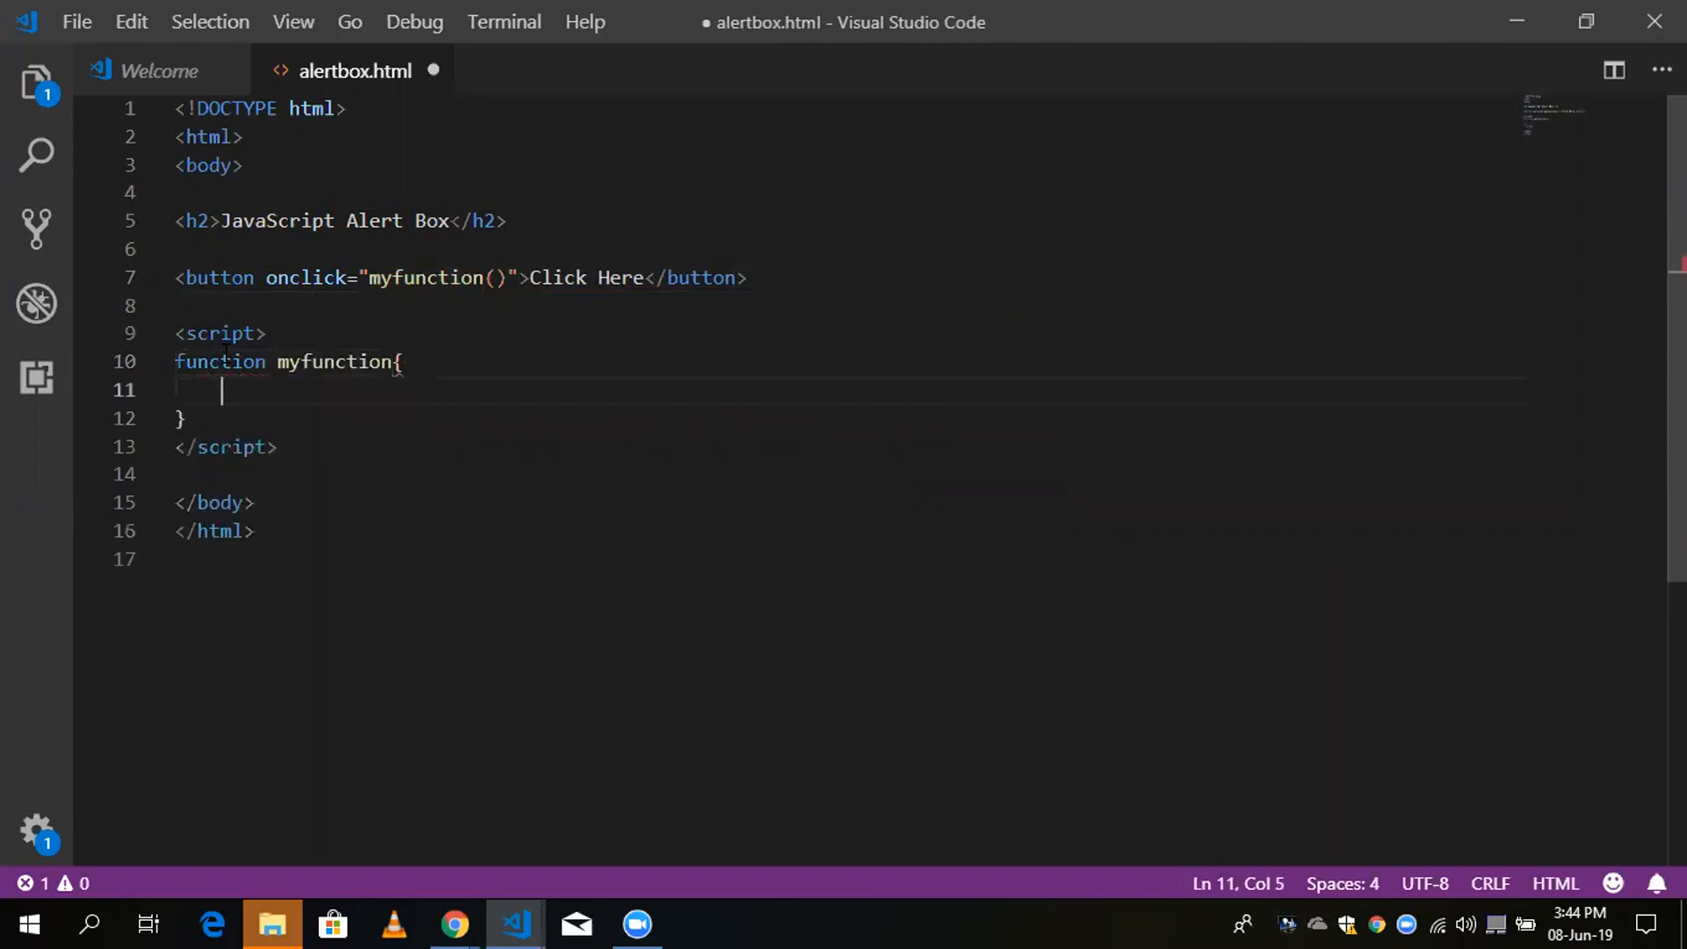
text(aler)
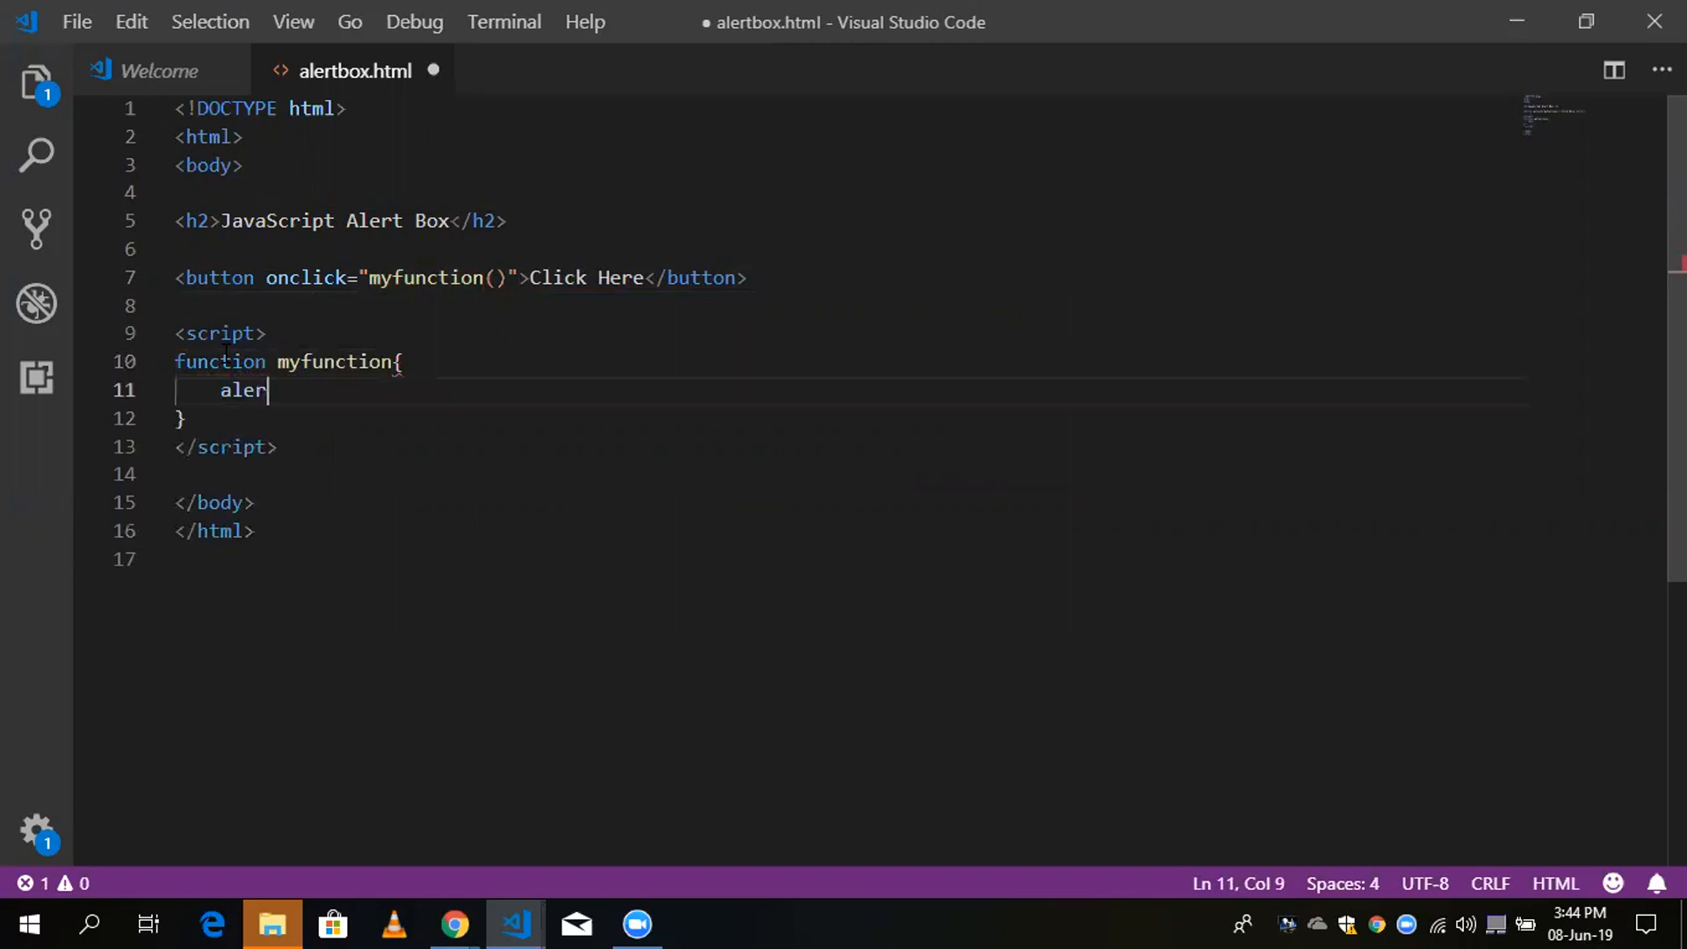
text(t())
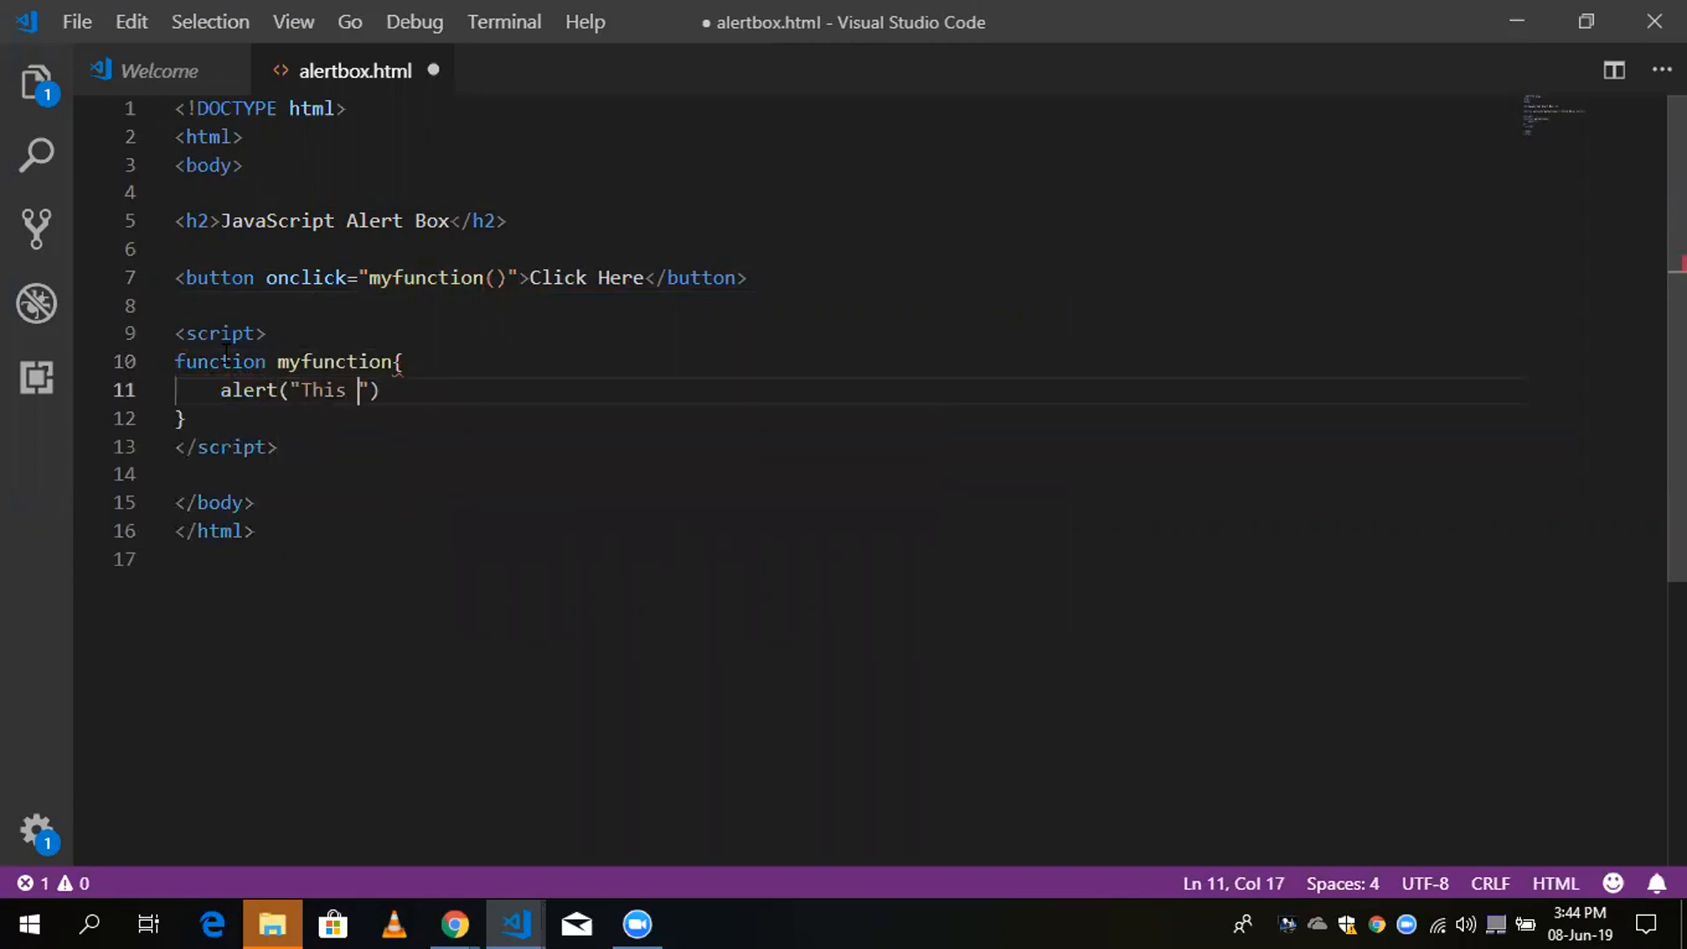
text(is ale)
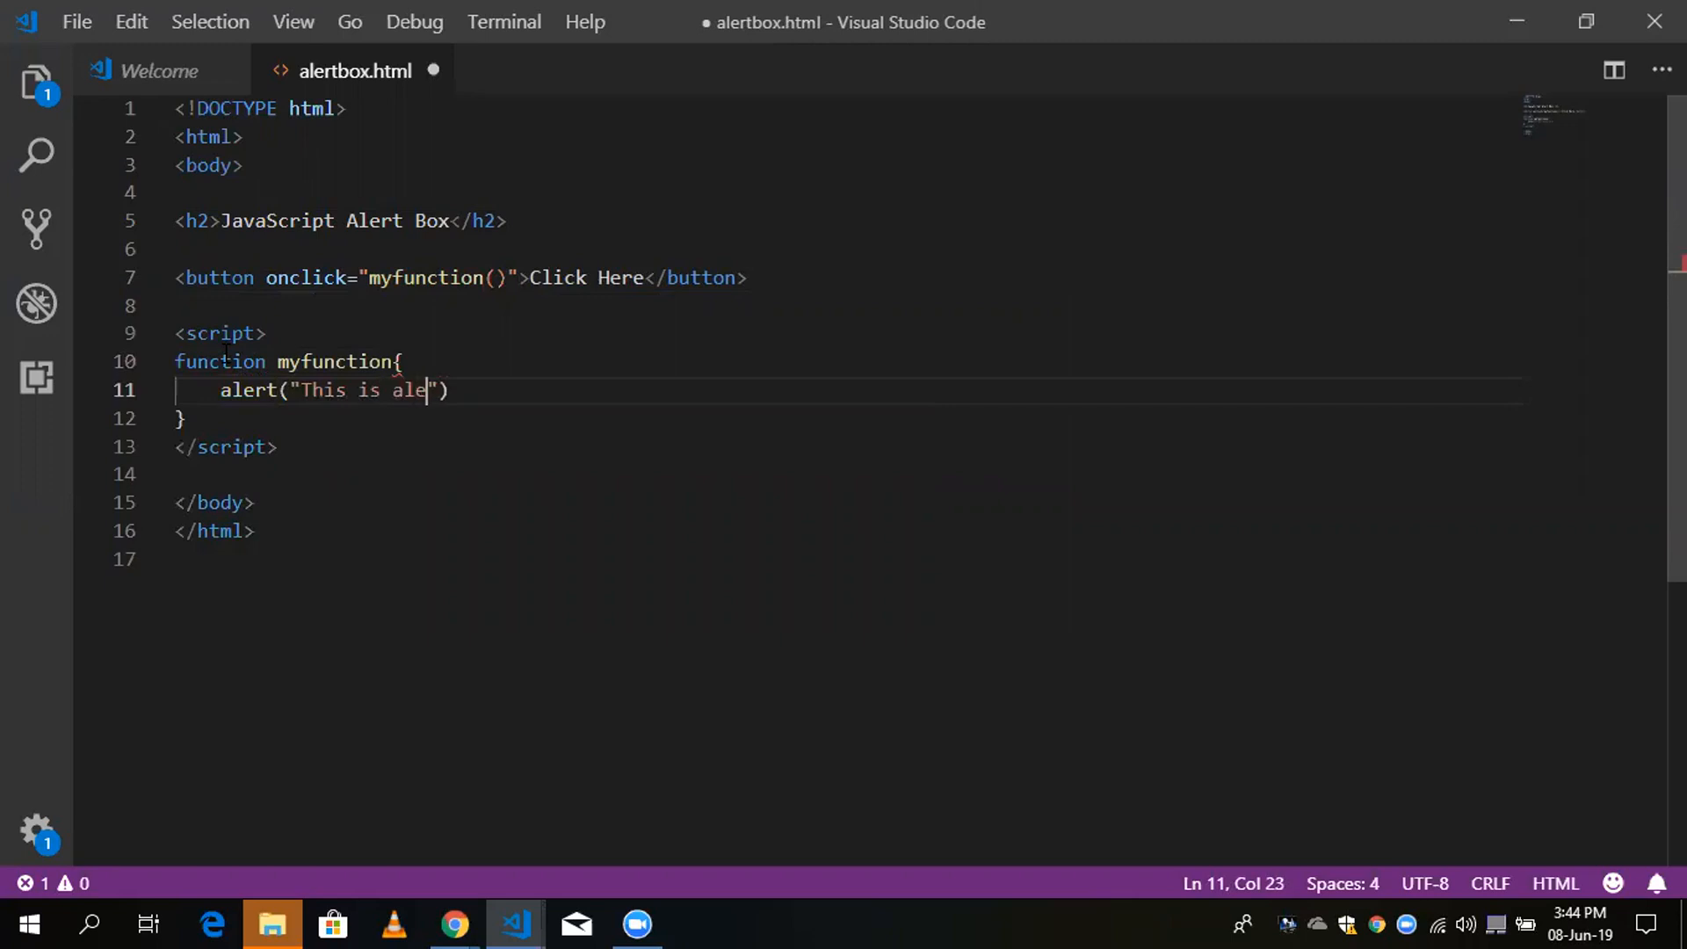
key(Backspace)
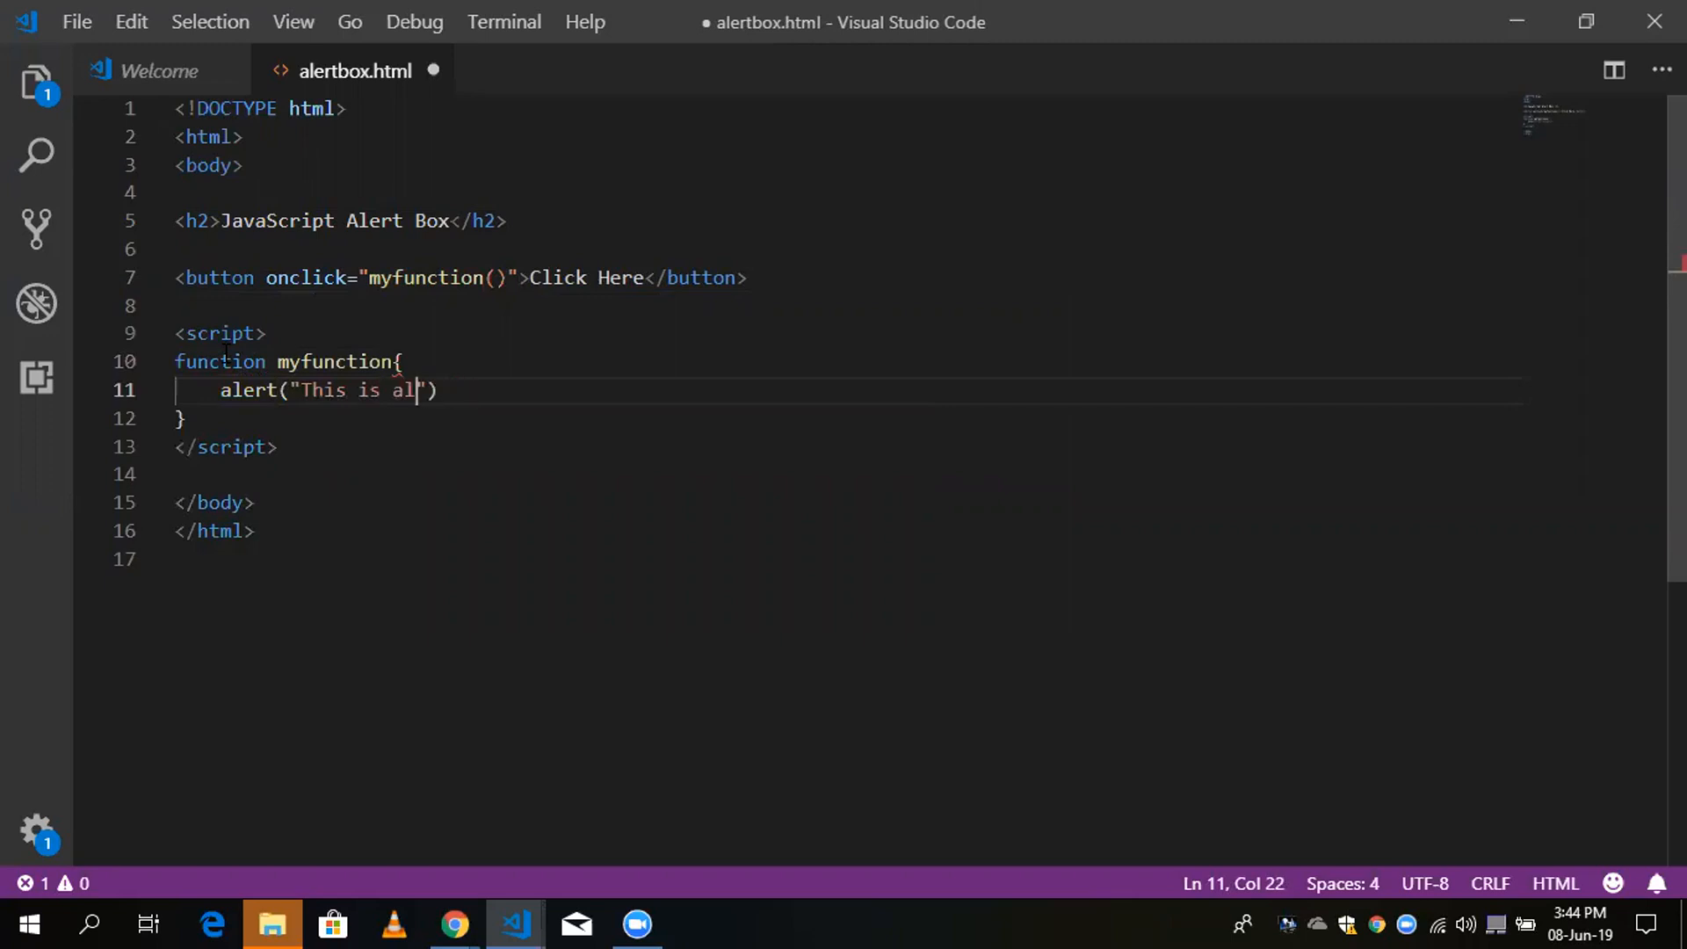
text(ert bo)
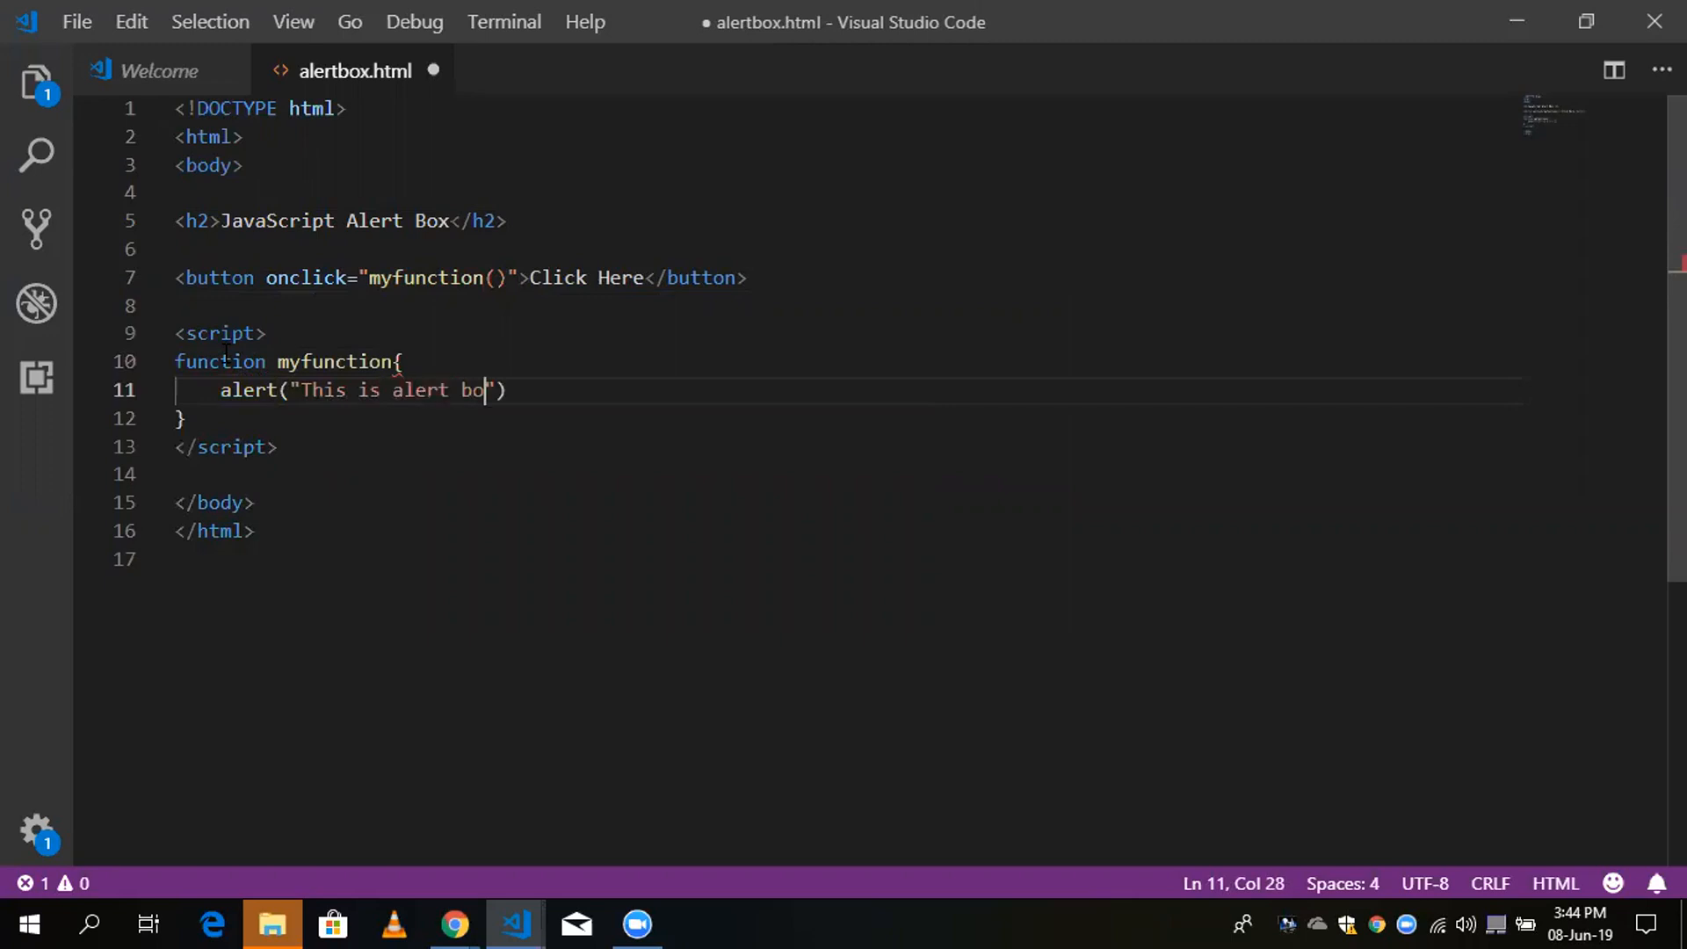
text(x ");)
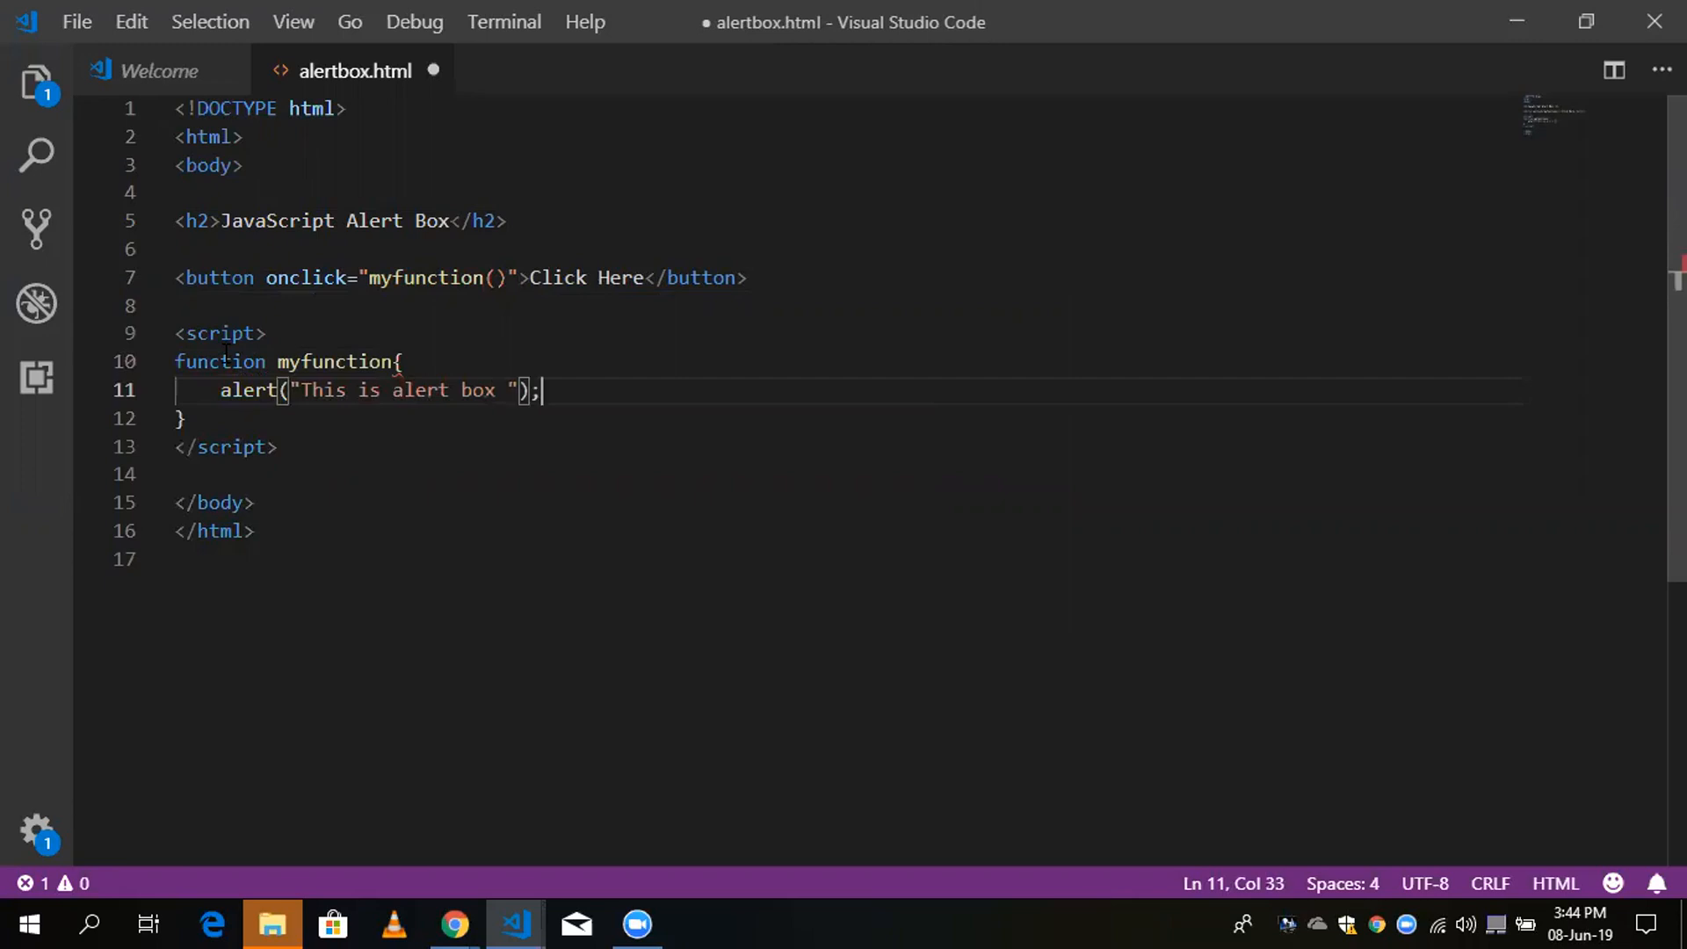
Step: Save alertbox.html and try the Click Here button on the page in Chrome
key(alt+tab)
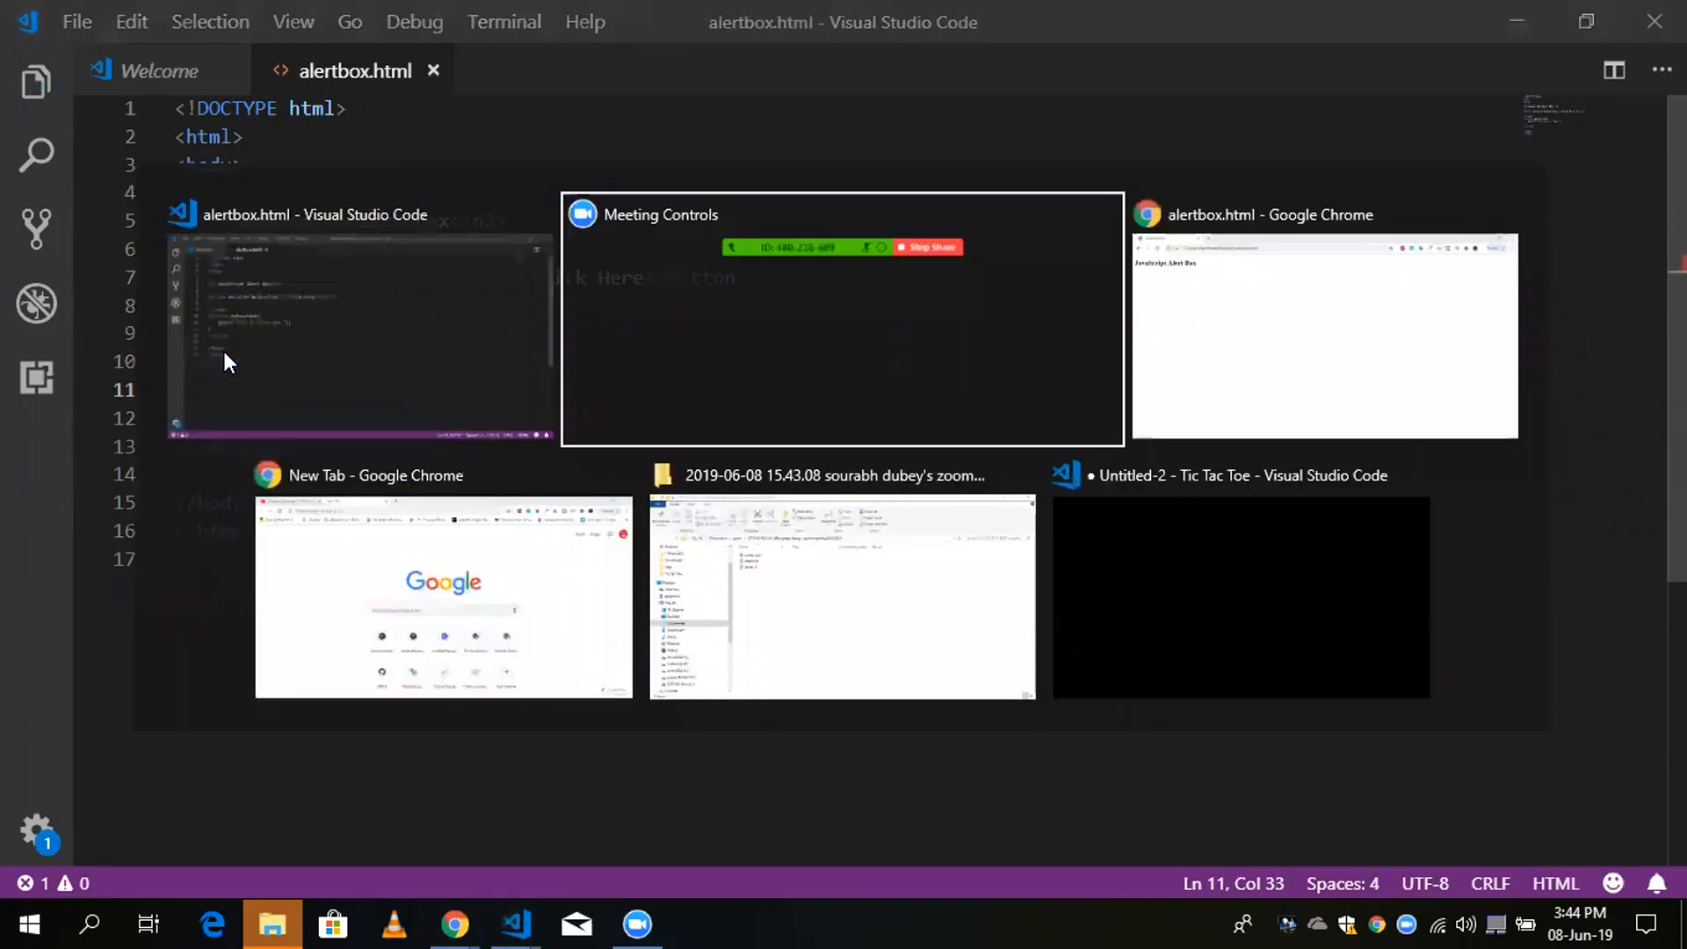
click(1323, 334)
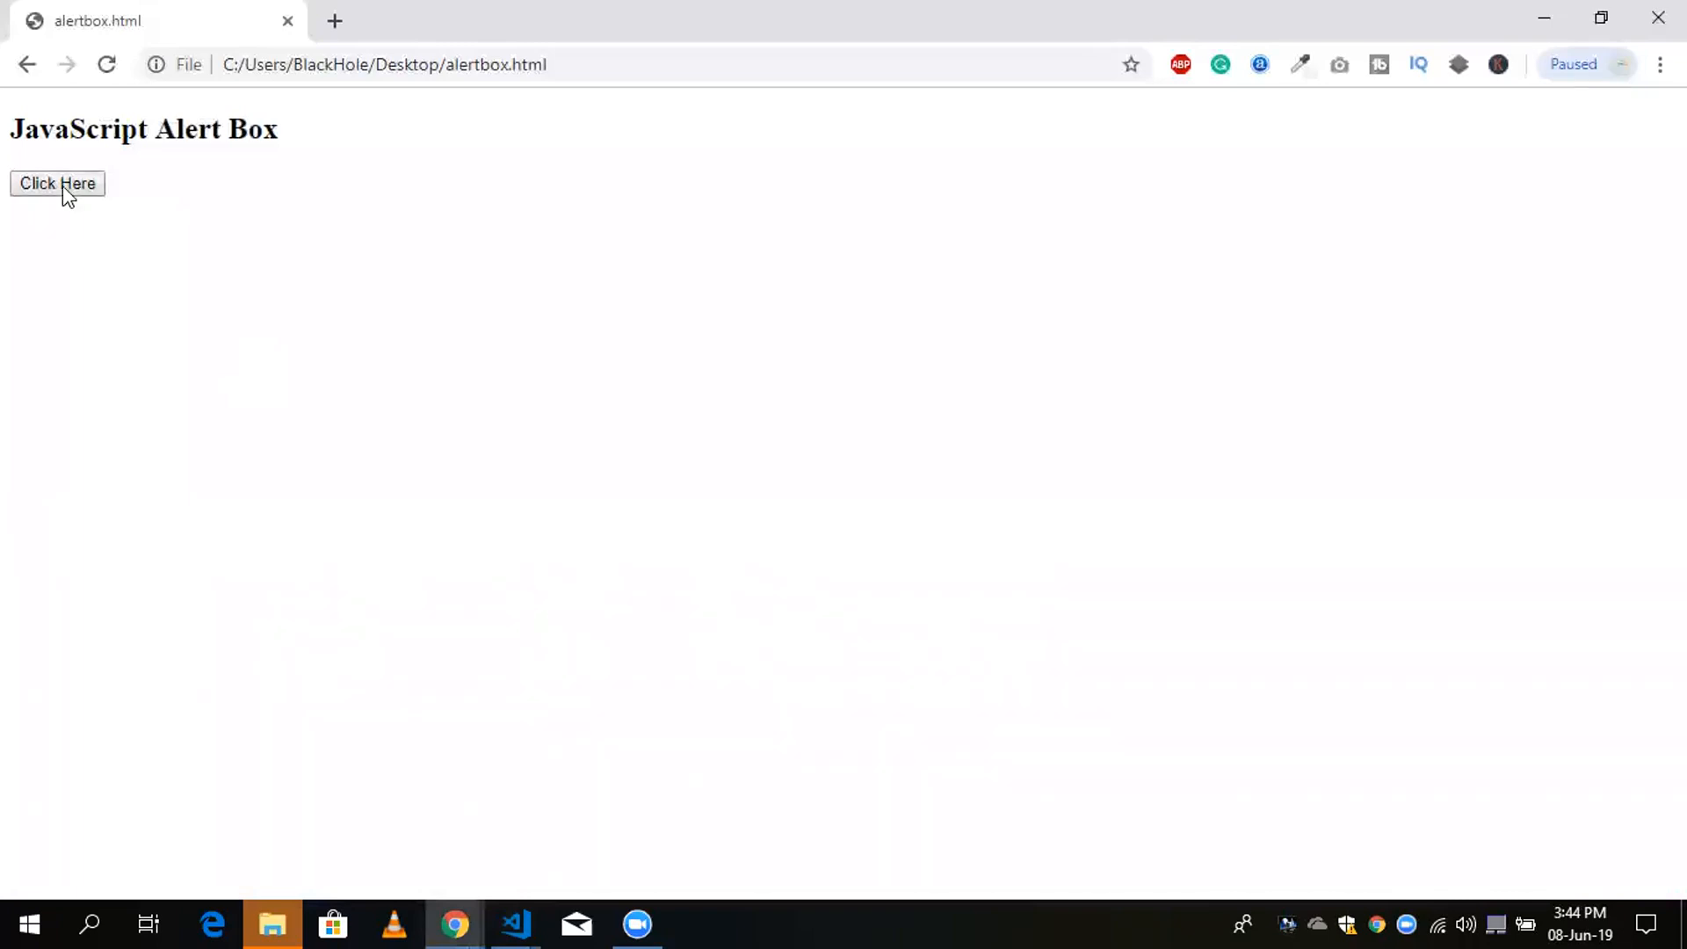
click(515, 922)
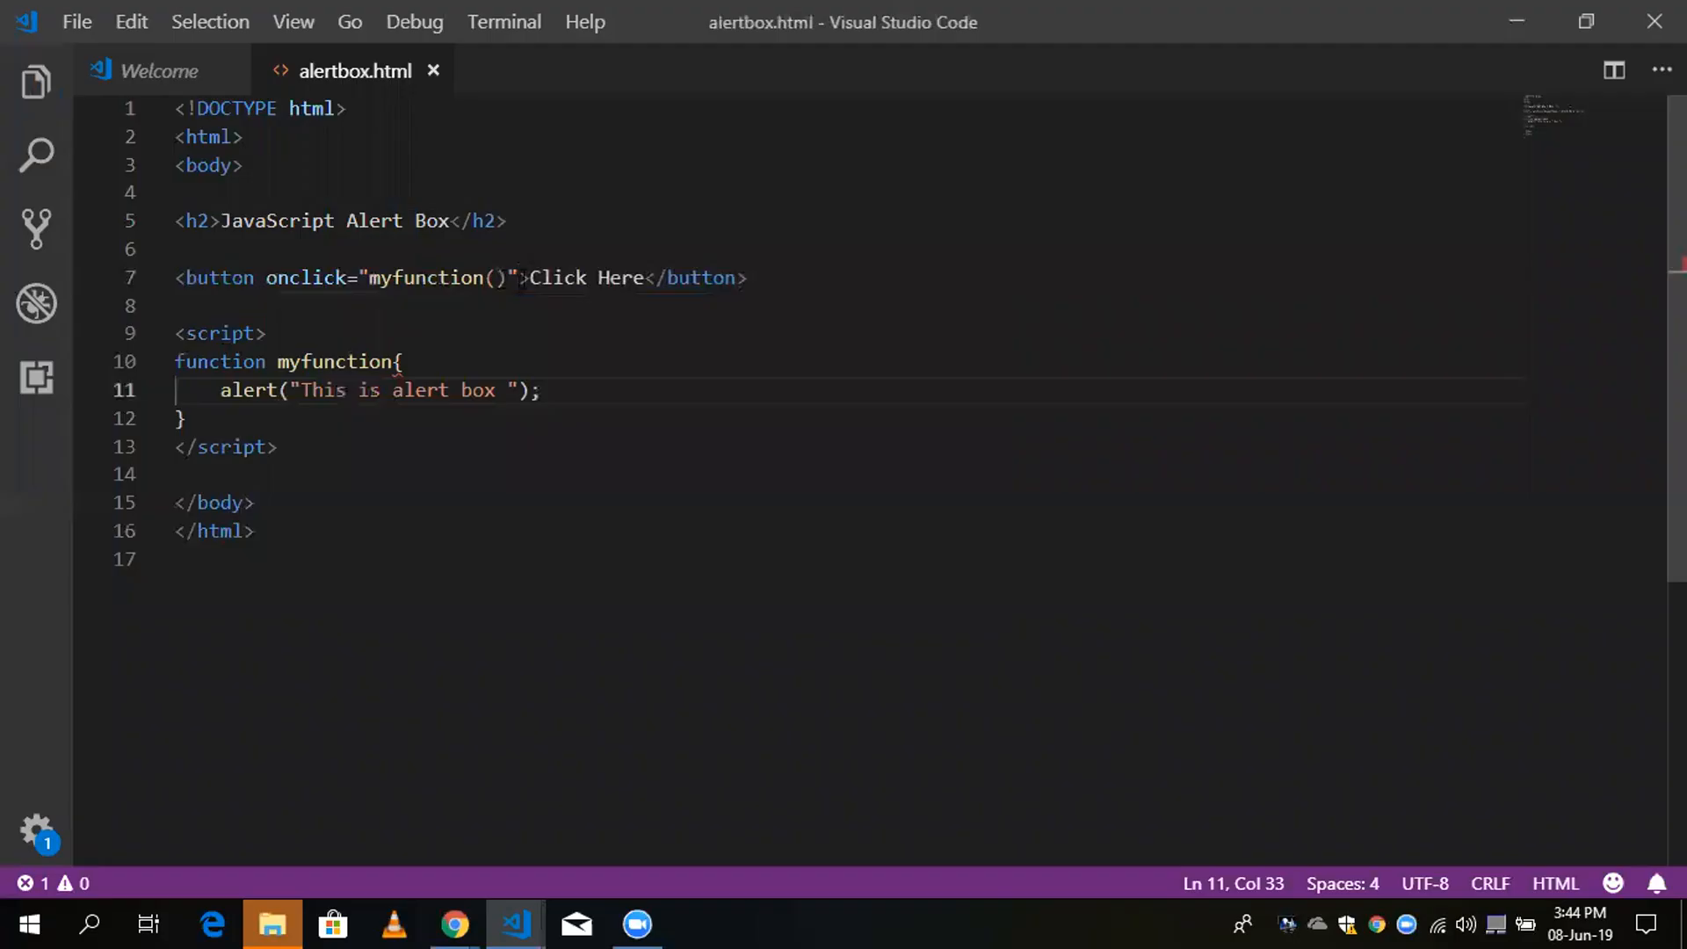
Step: Add () after myfunction, save, retest Click Here in Chrome and dismiss the alert
click(520, 278)
text(())
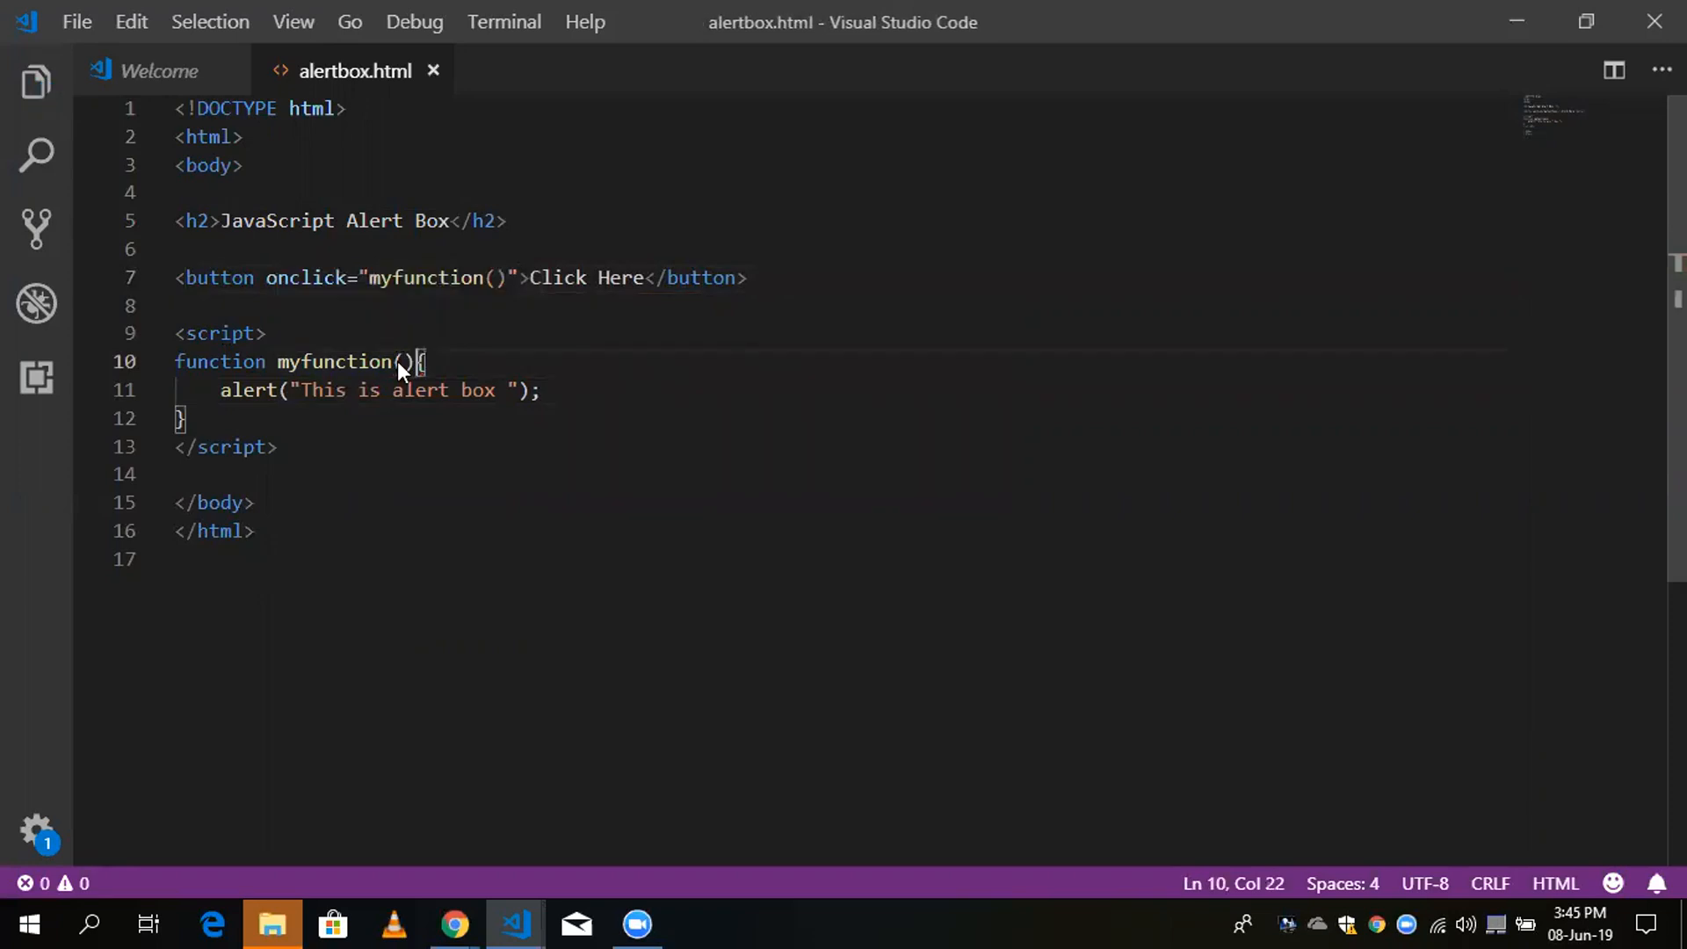
click(454, 925)
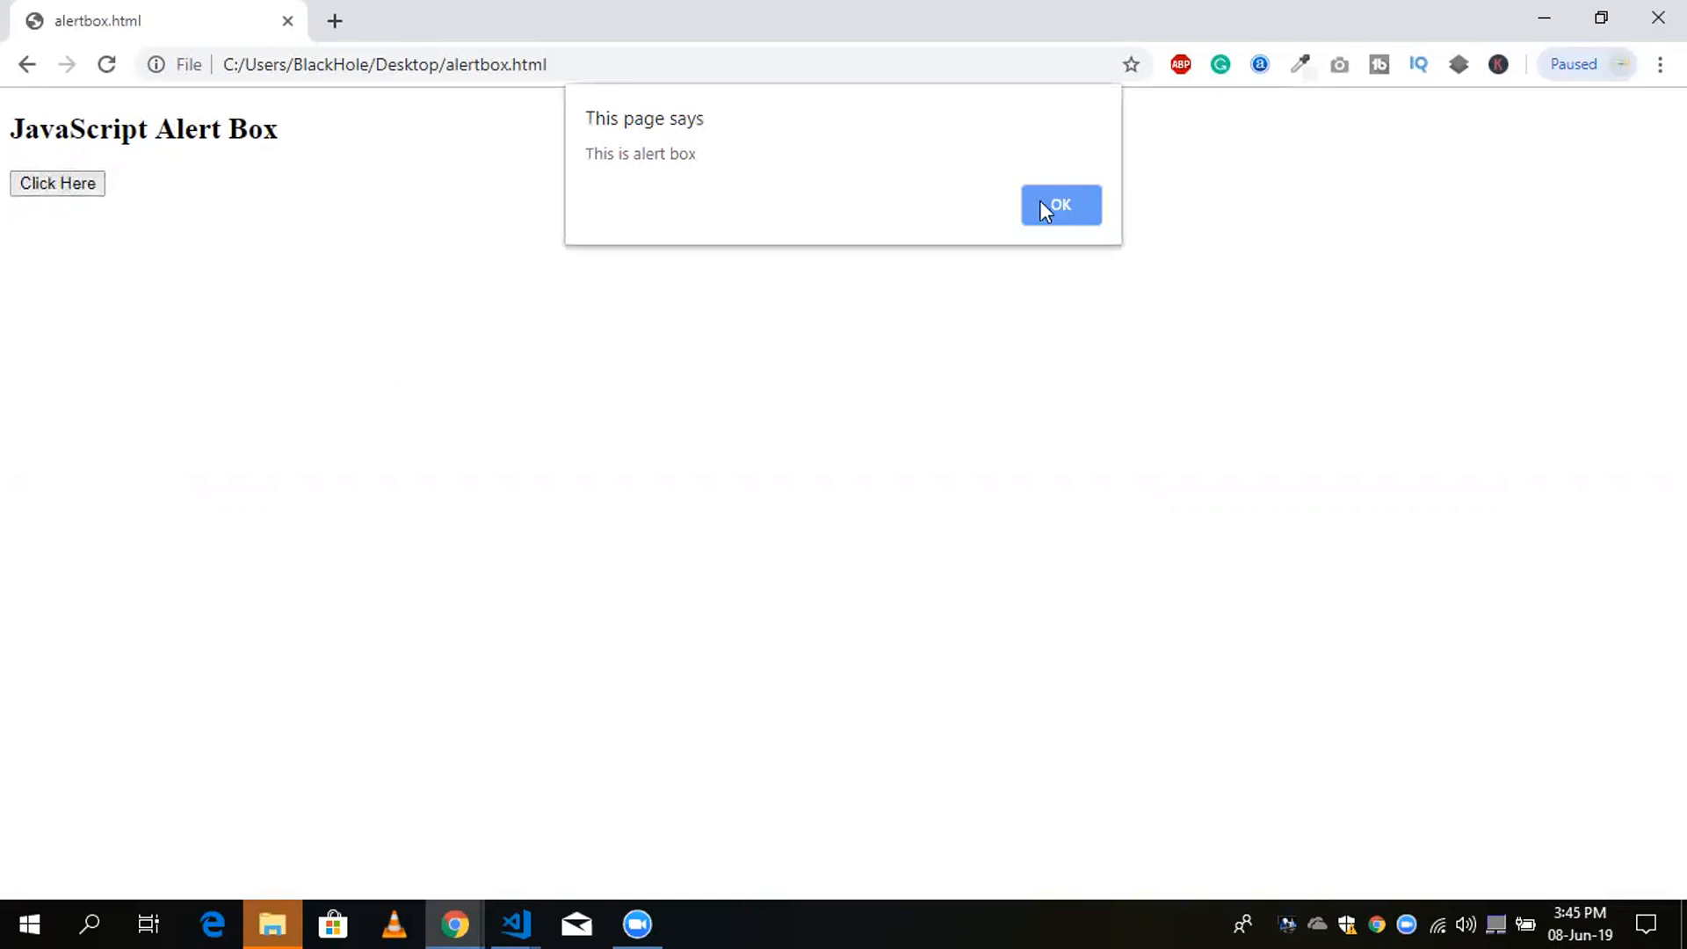
click(1060, 205)
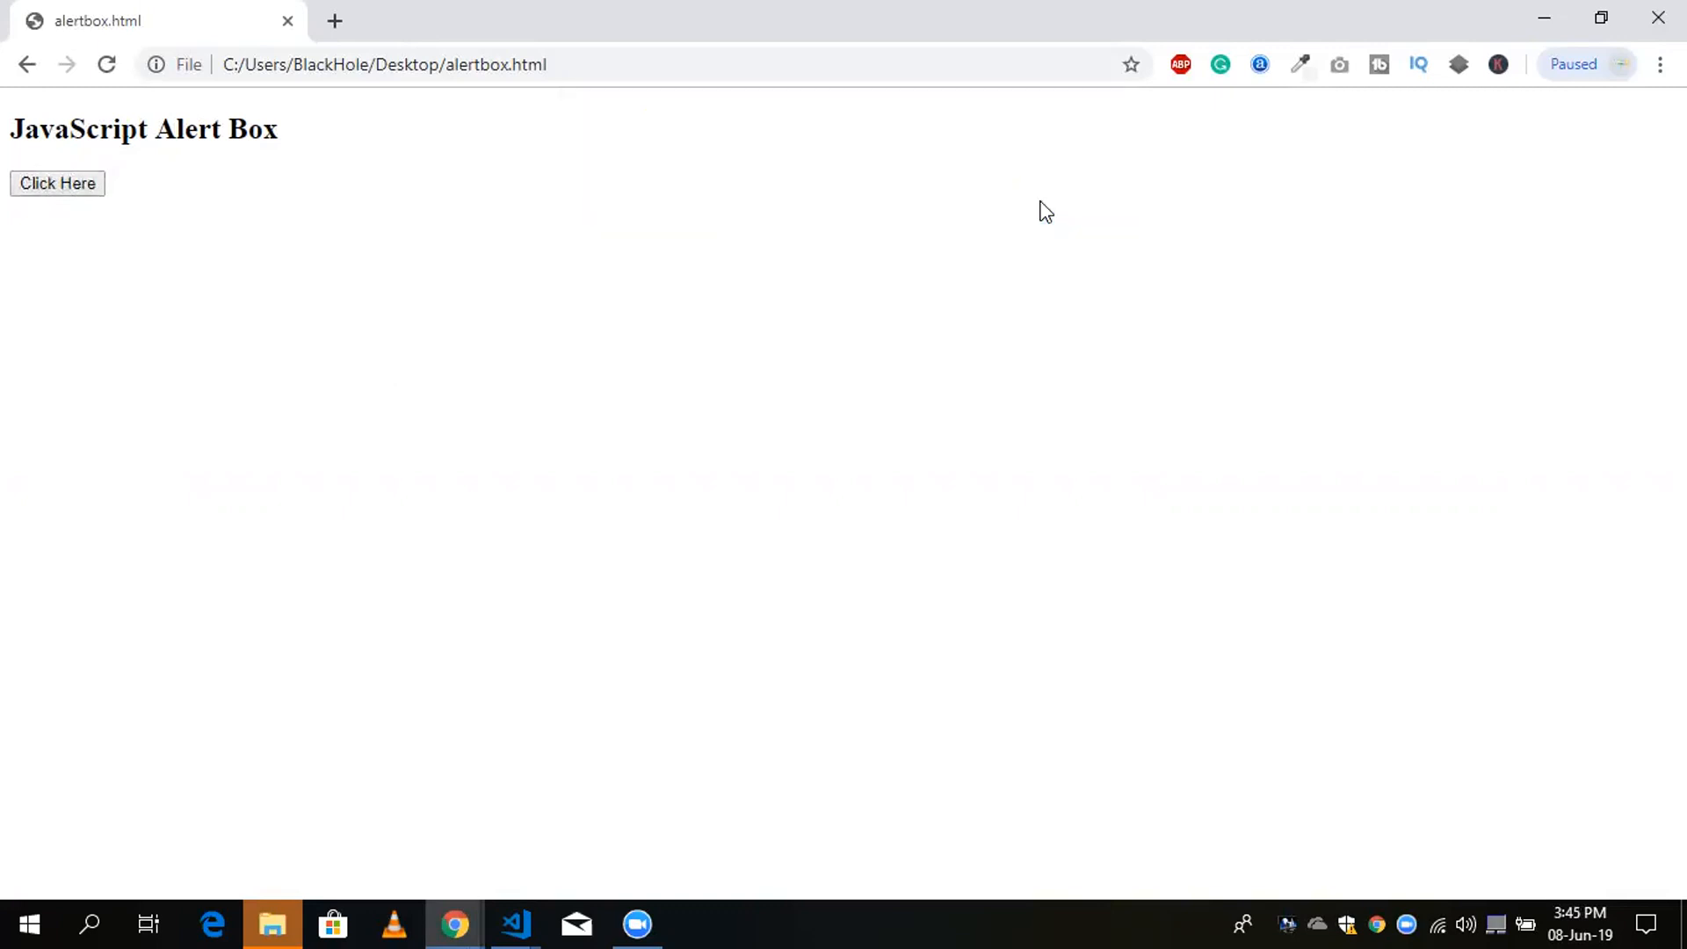
click(513, 924)
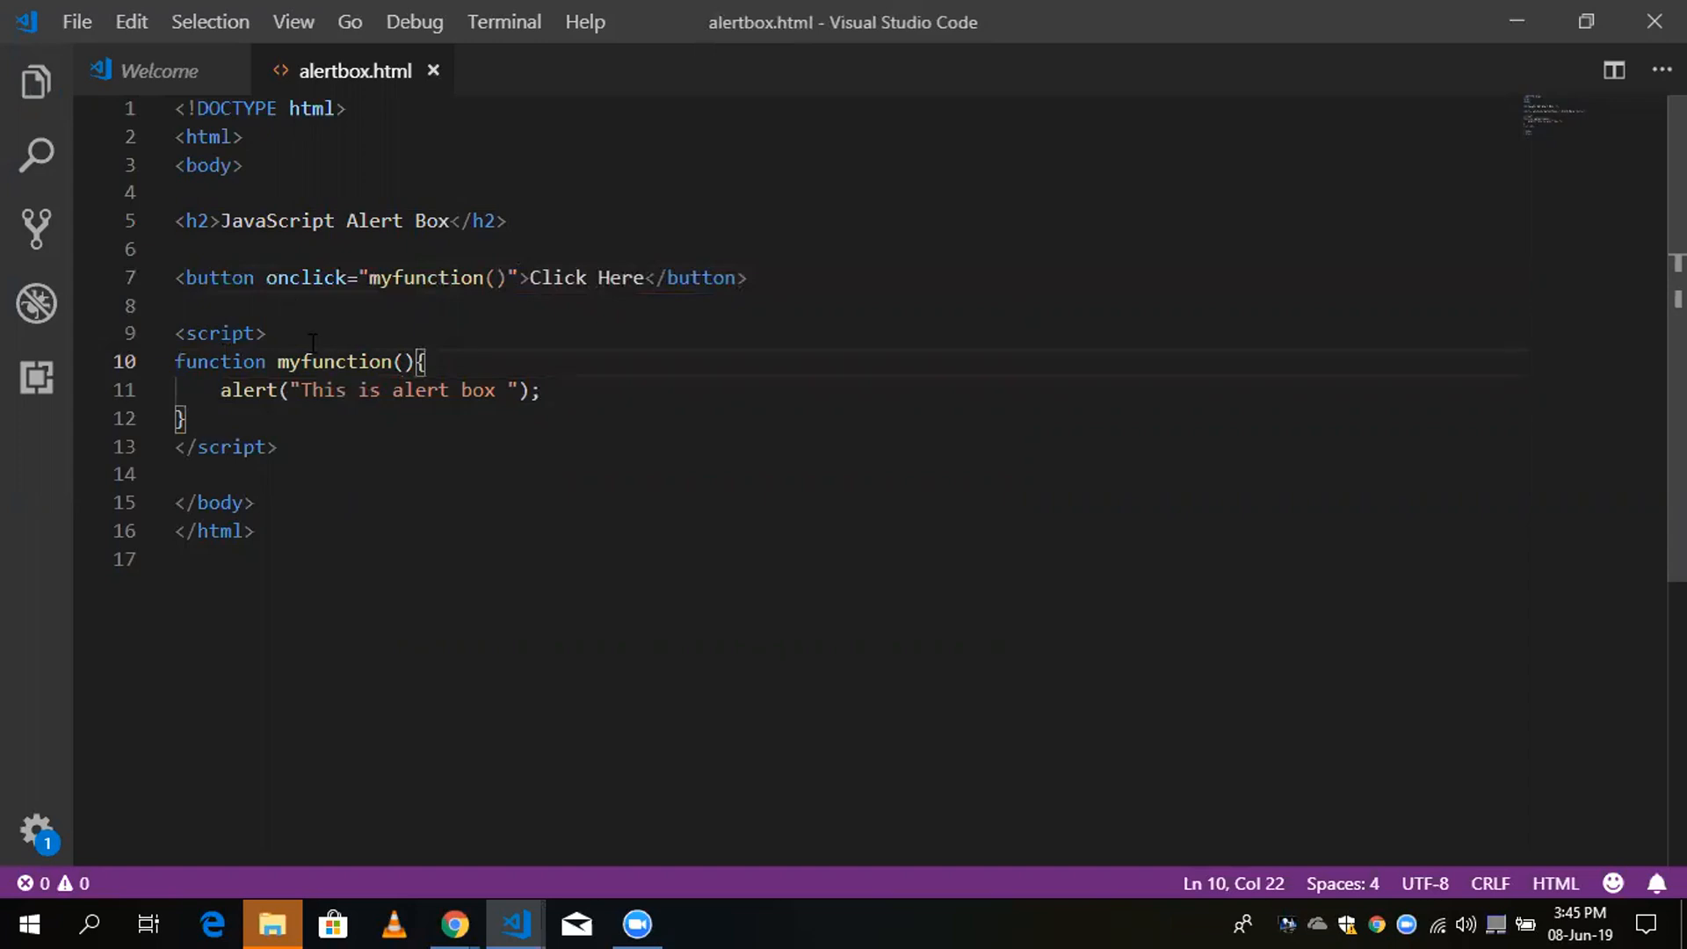
Step: Add a blank line between the <script> tag and the myfunction declaration
click(266, 334)
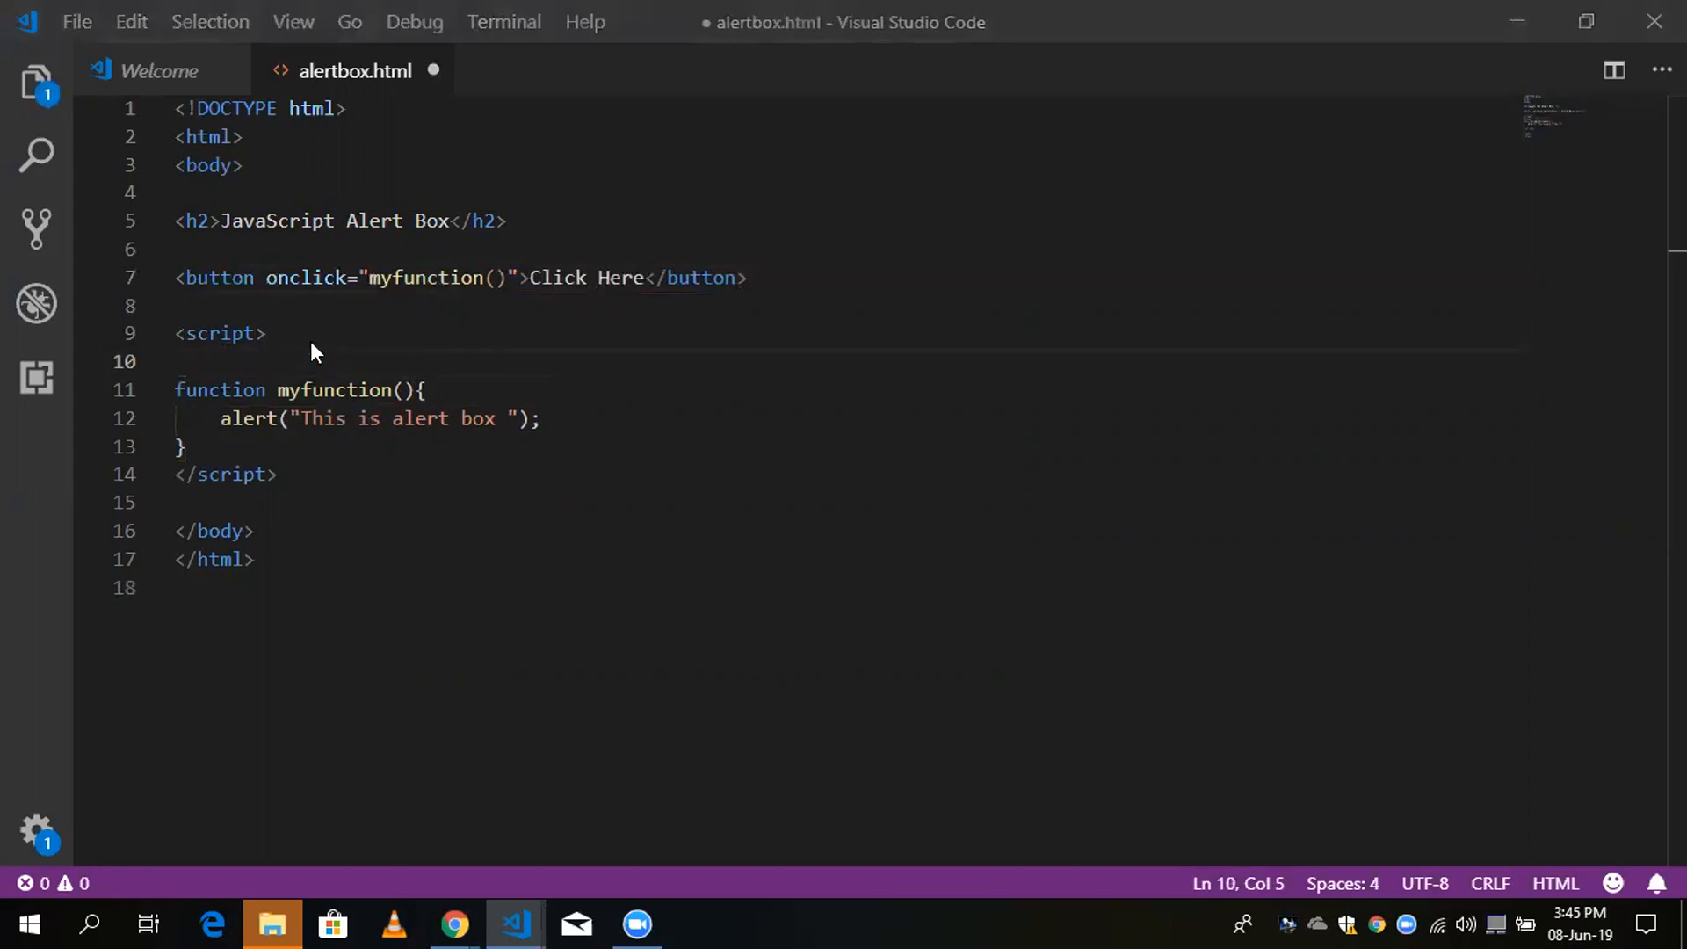
click(222, 362)
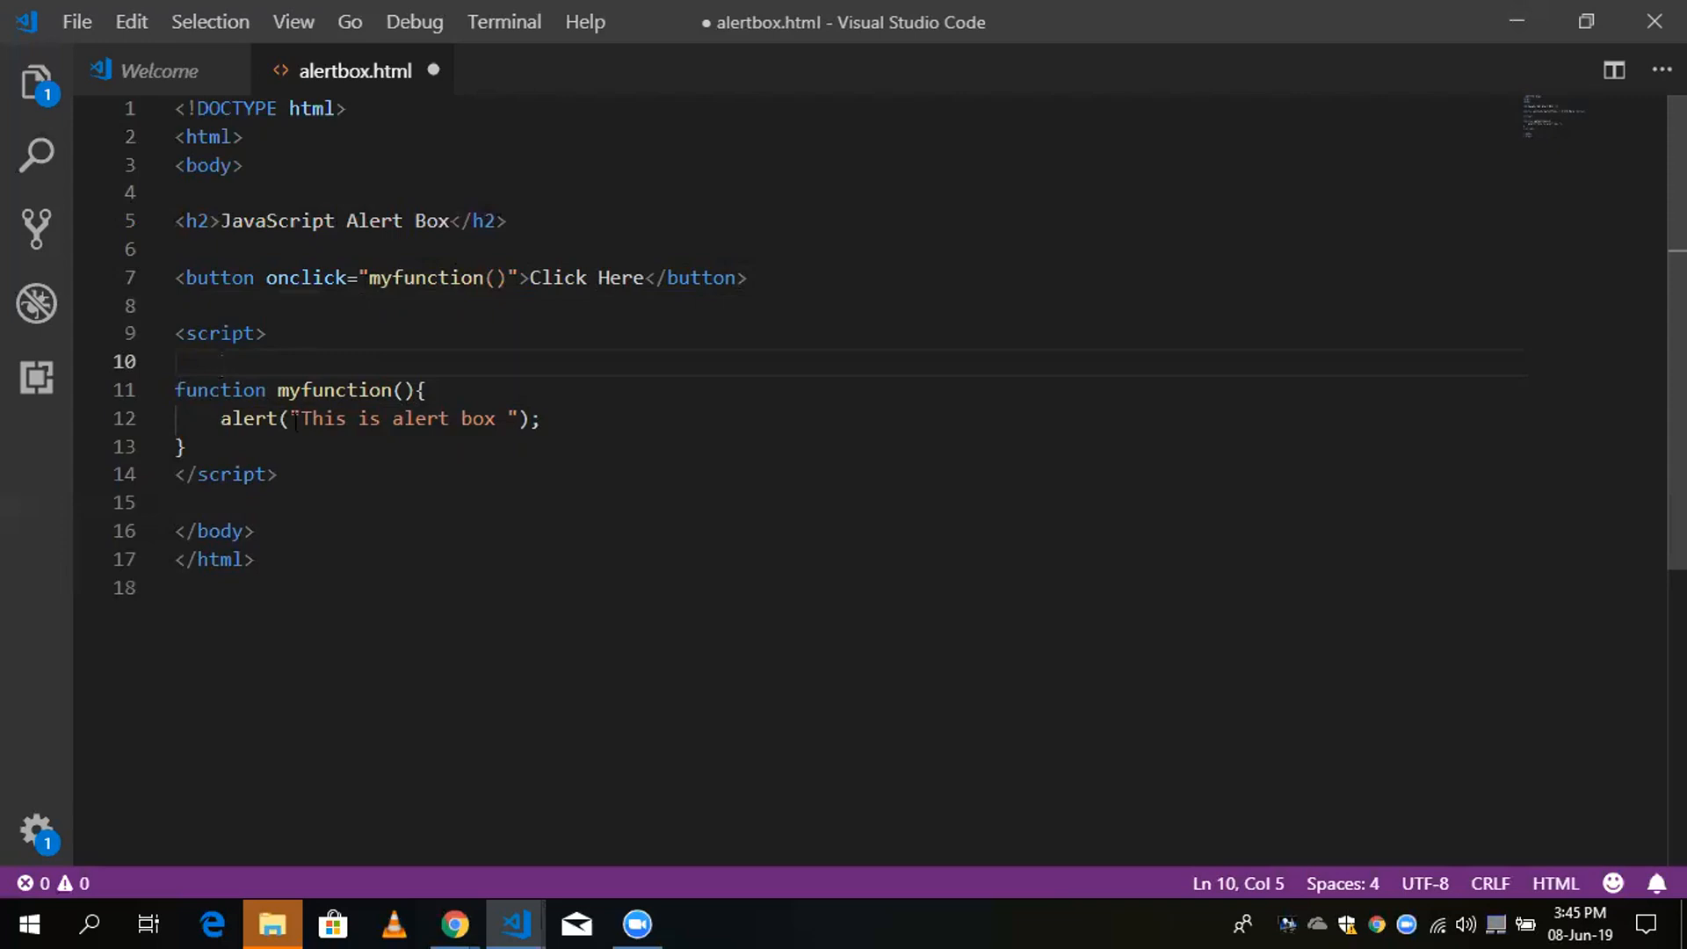
click(504, 418)
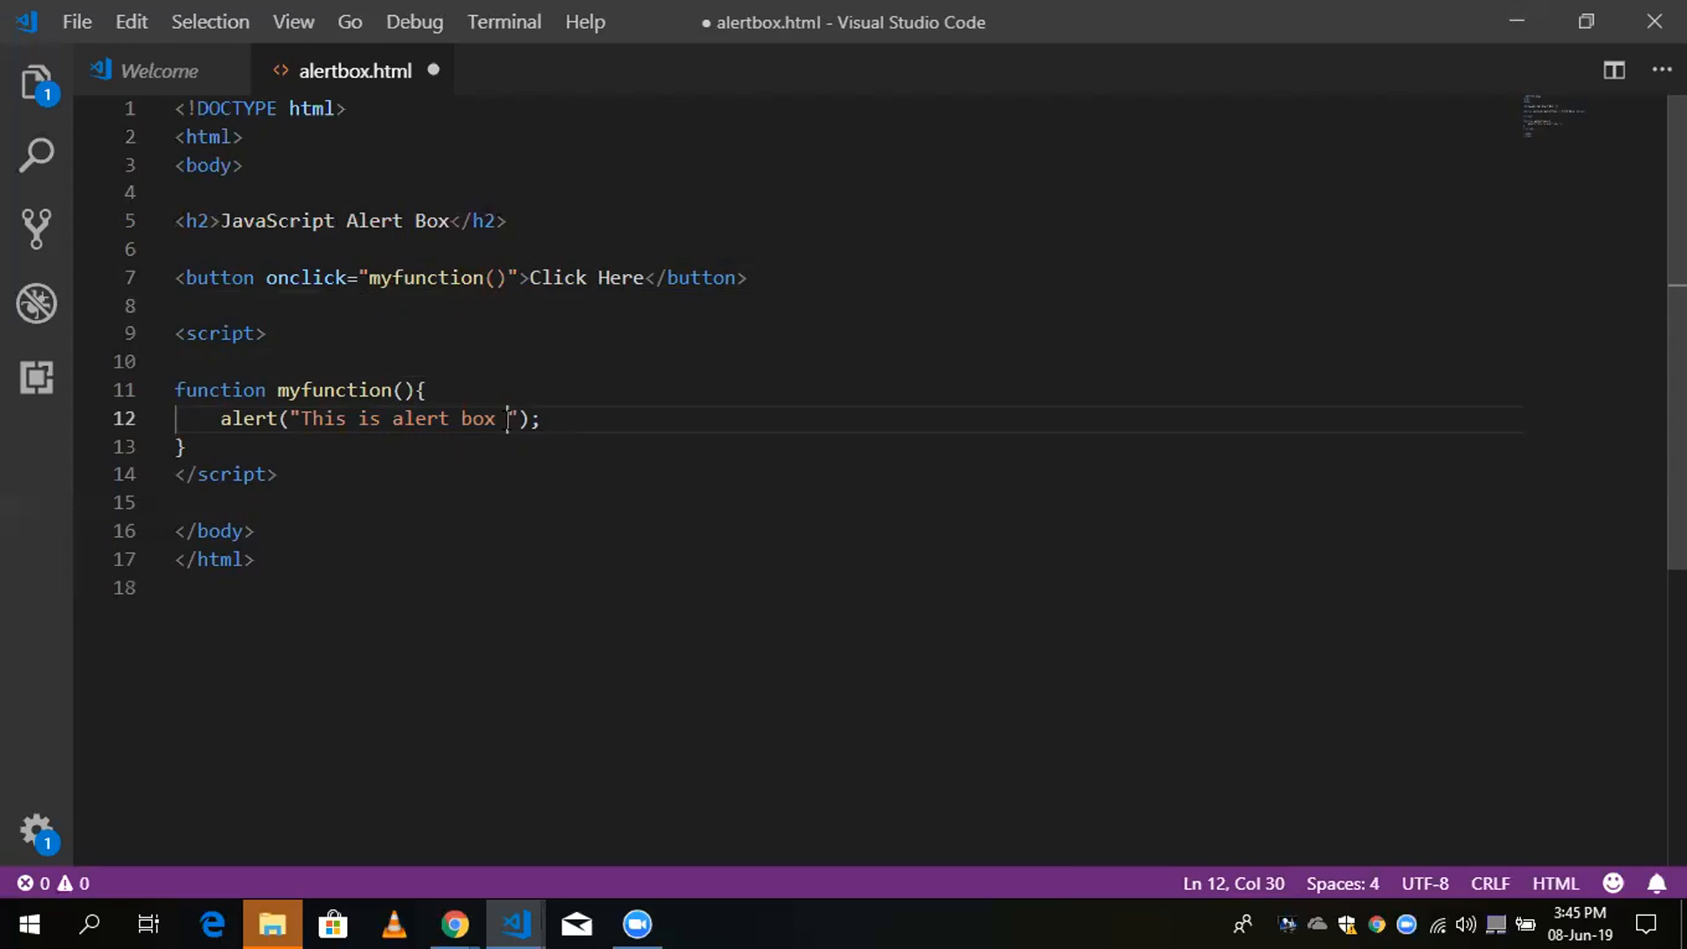
mouse_move(1181, 810)
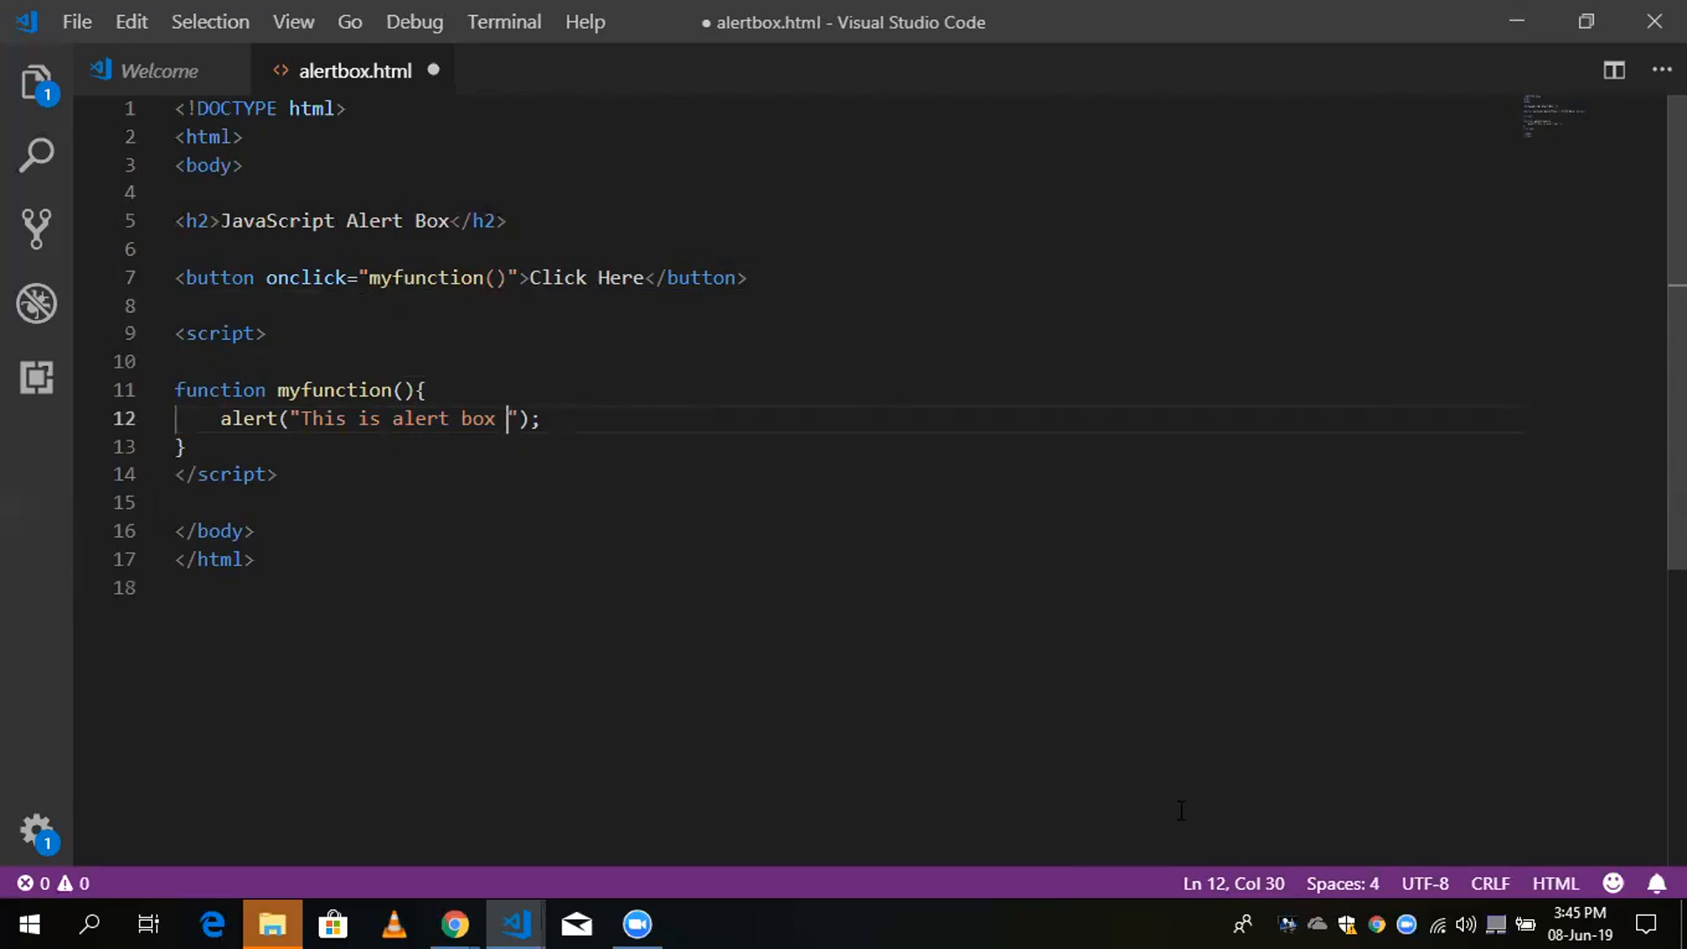